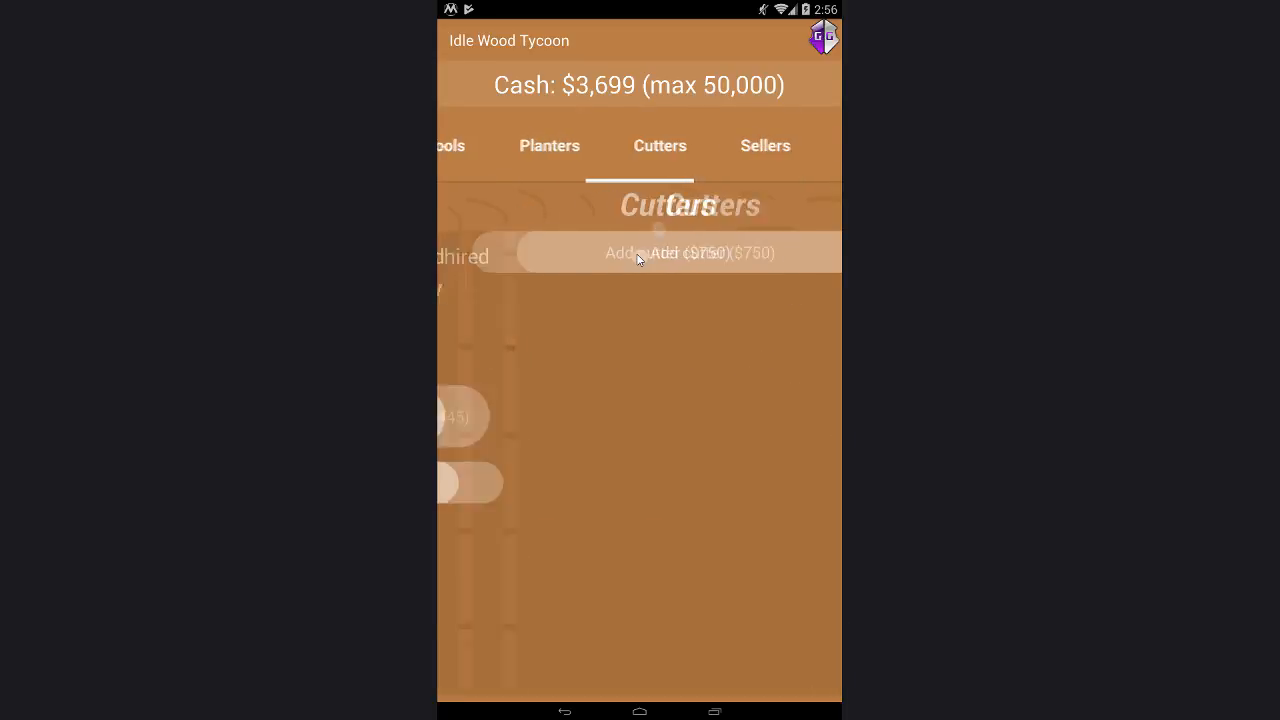
# Step: Add another cutter, hire the first seller for $750, then view the cash earnings boost
pyautogui.click(640, 252)
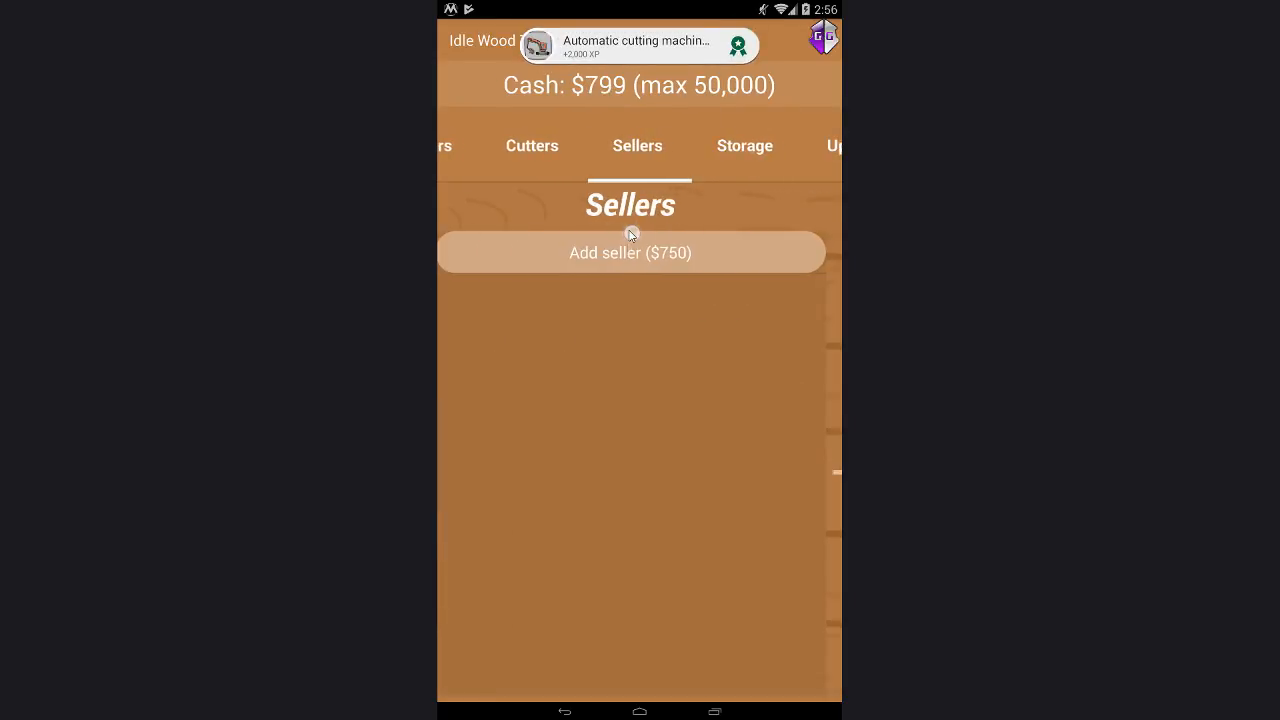
pyautogui.click(630, 252)
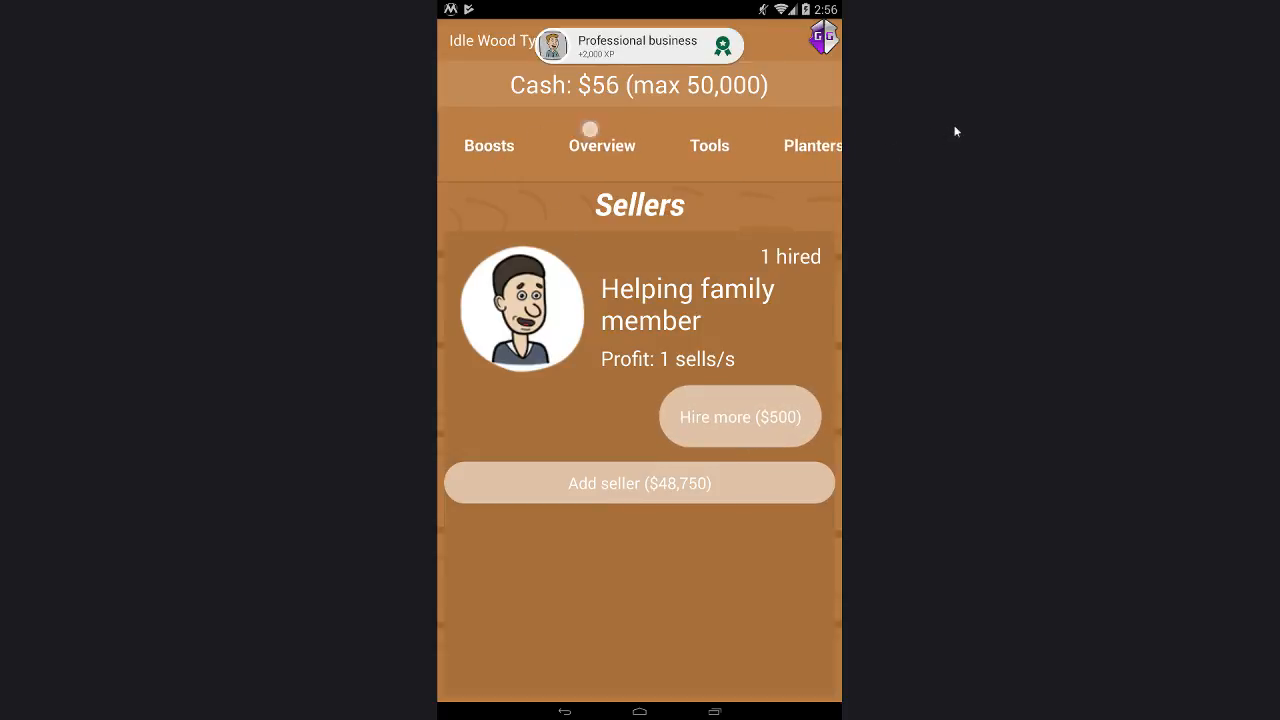
pyautogui.click(488, 144)
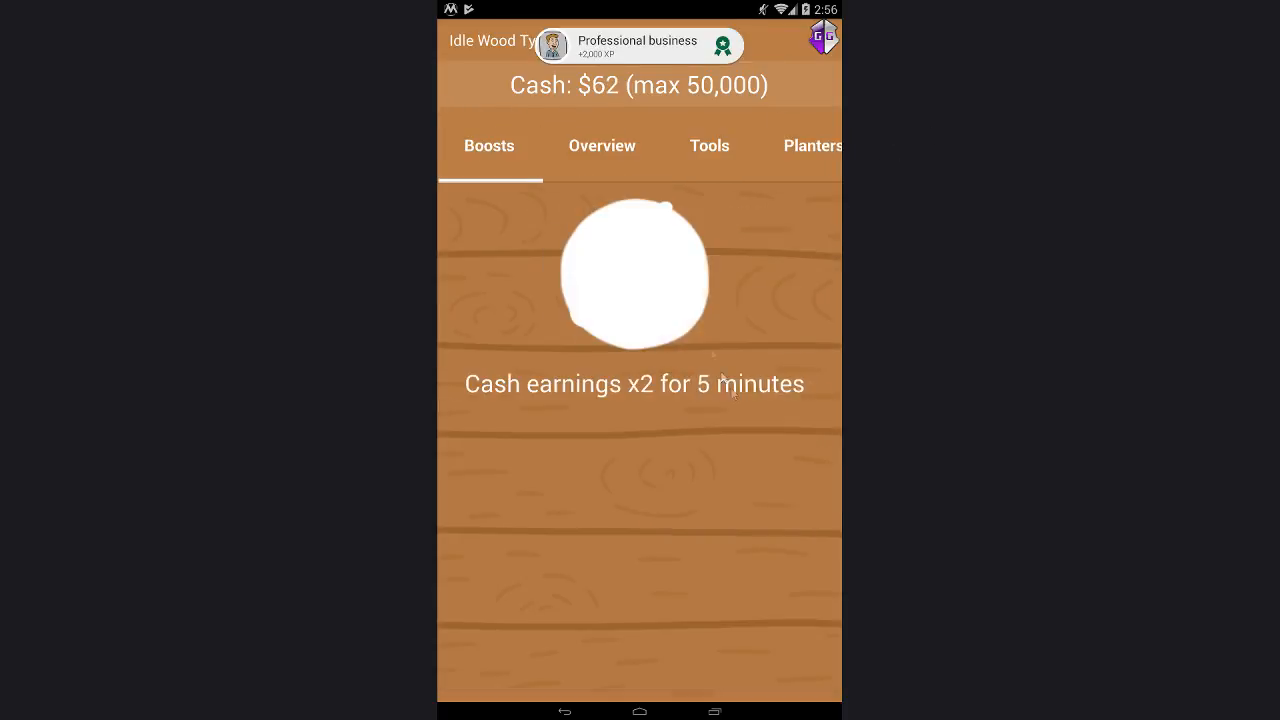
pyautogui.click(602, 144)
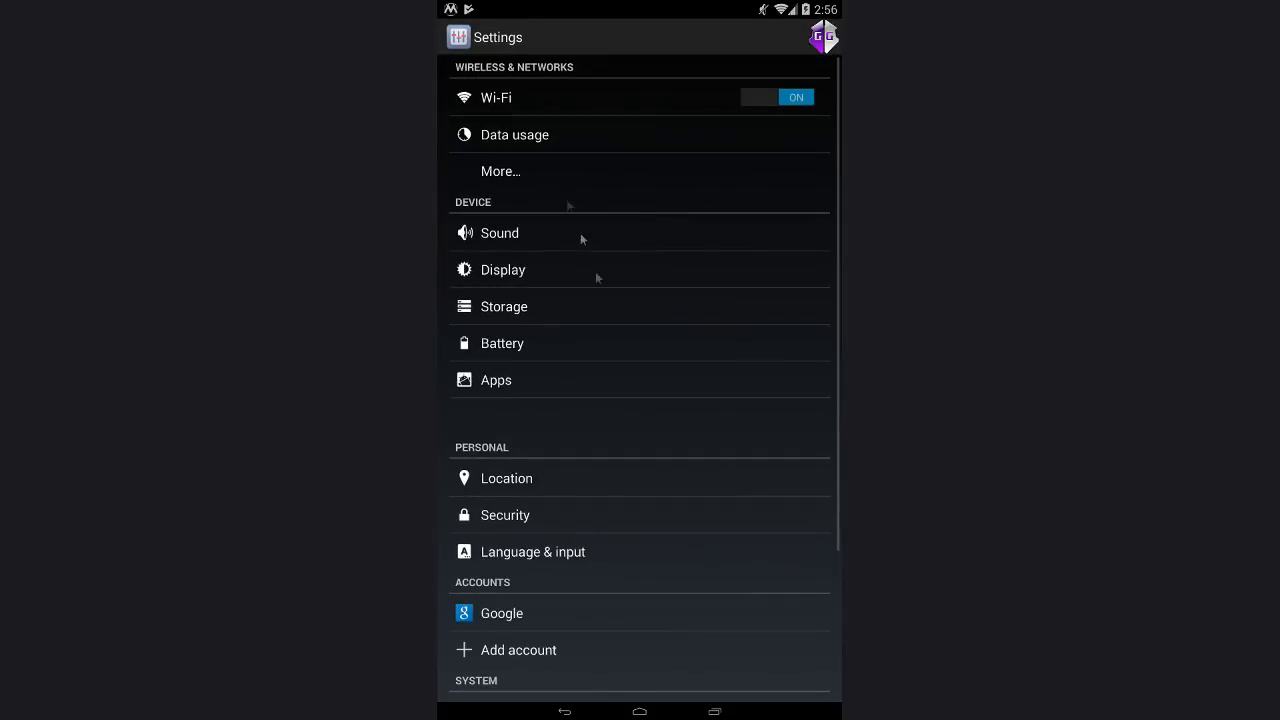
# Step: Set the system date forward from Nov 12, 2019 to Nov 12, 2024 via Date & time
pyautogui.scroll(-3)
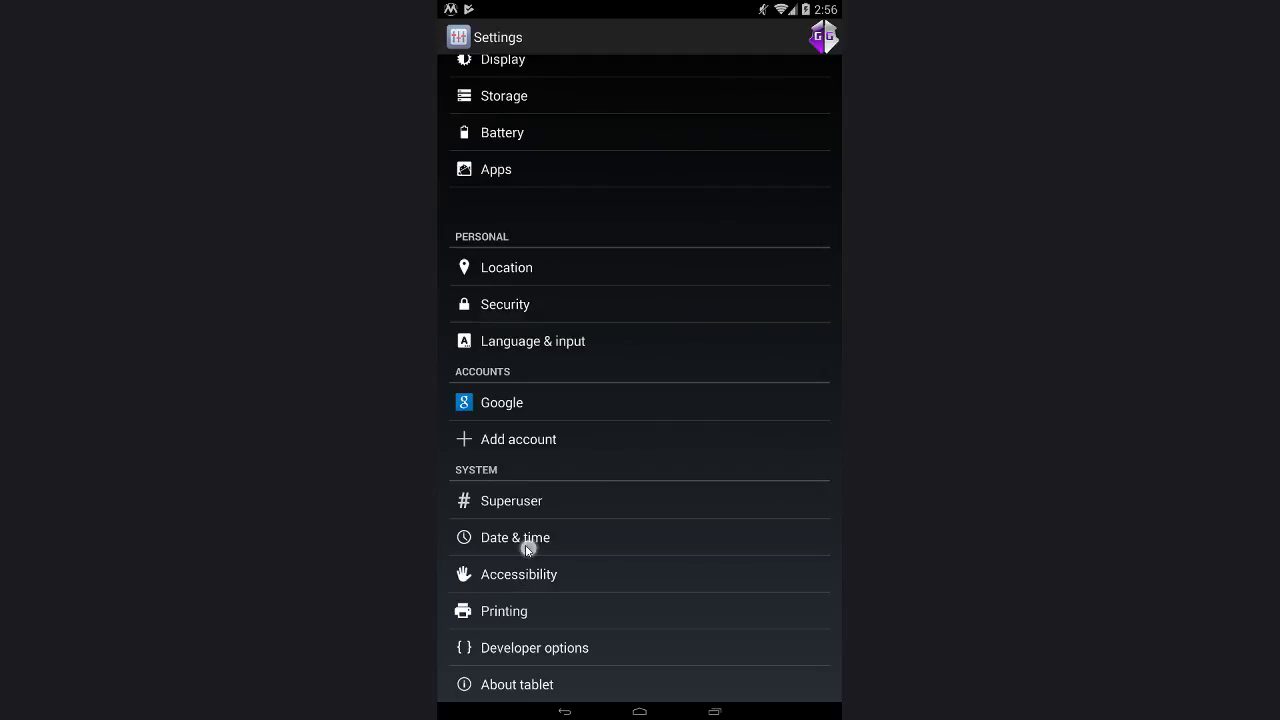
pyautogui.click(516, 536)
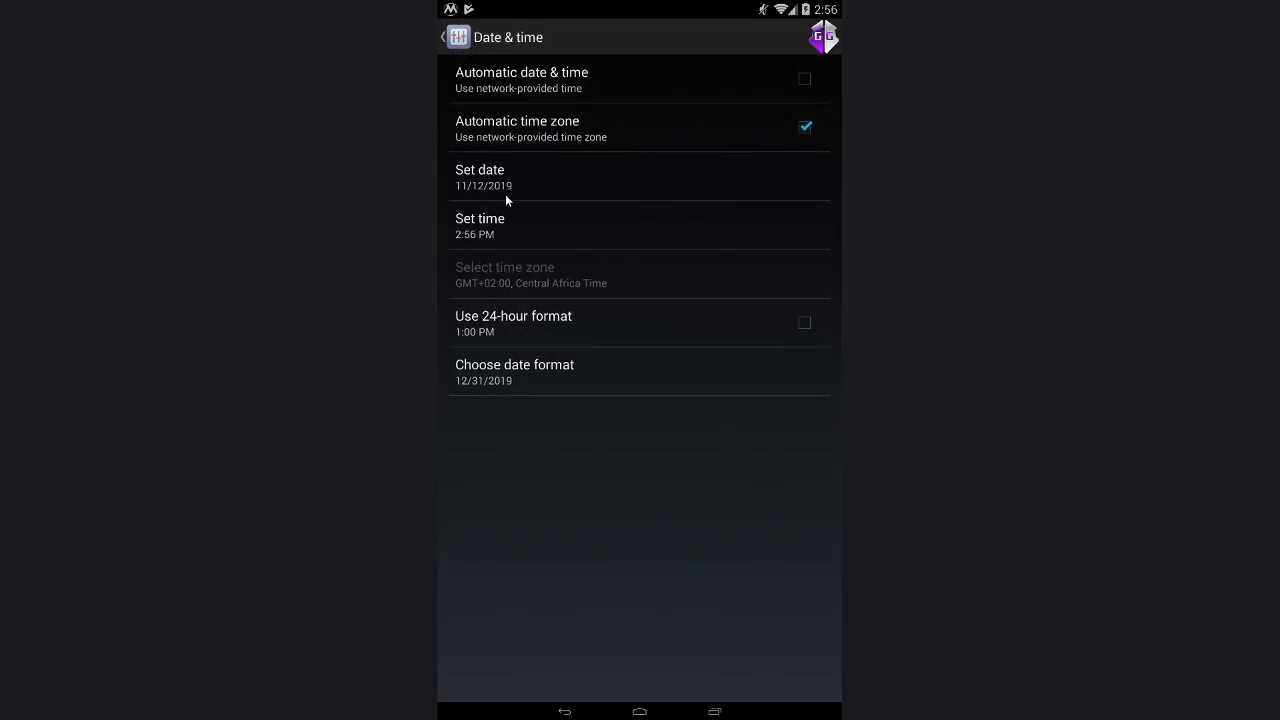
pyautogui.click(480, 176)
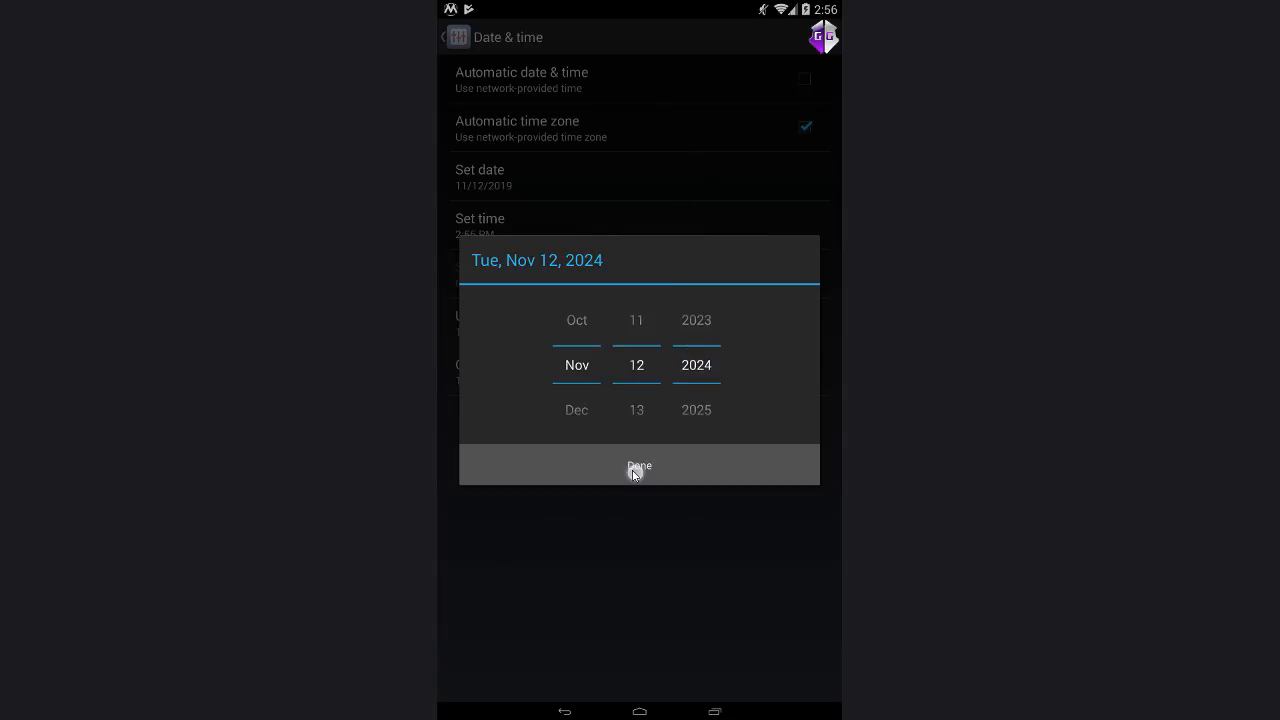
pyautogui.click(640, 464)
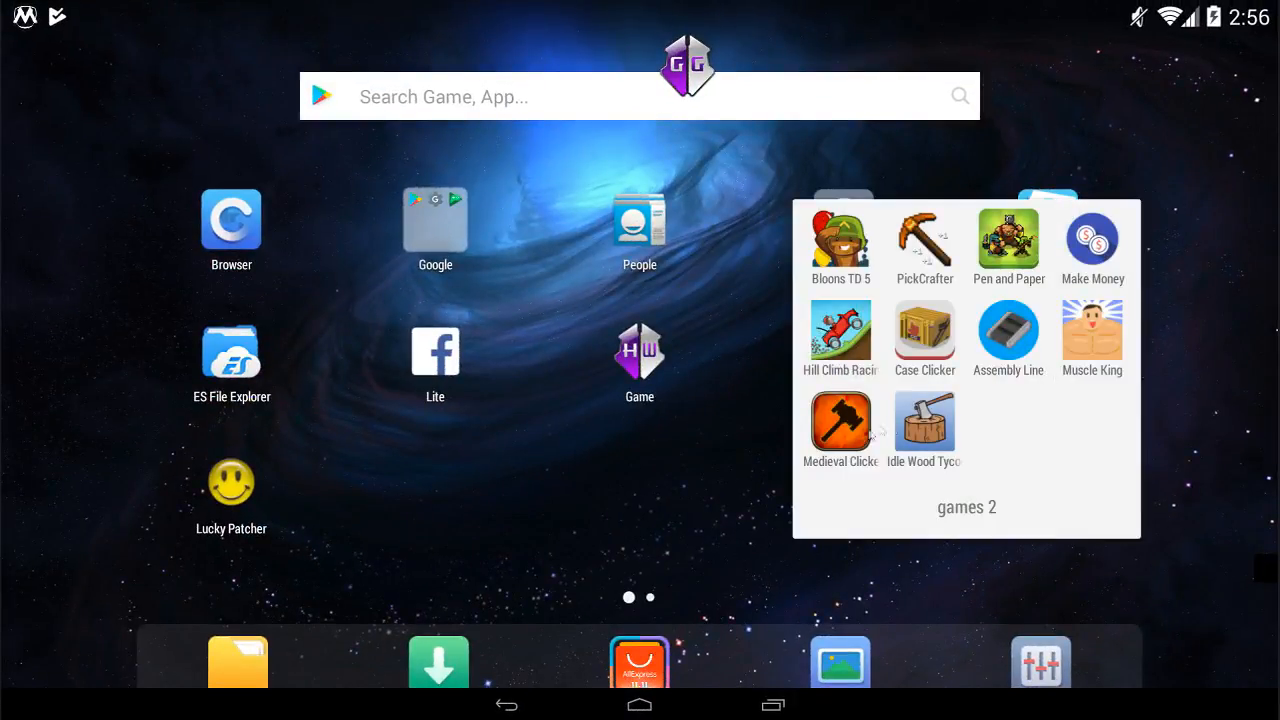
# Step: Launch Idle Wood Tycoon and collect $49,813 offline earnings, filling cash to the $50,000 cap
pyautogui.click(924, 420)
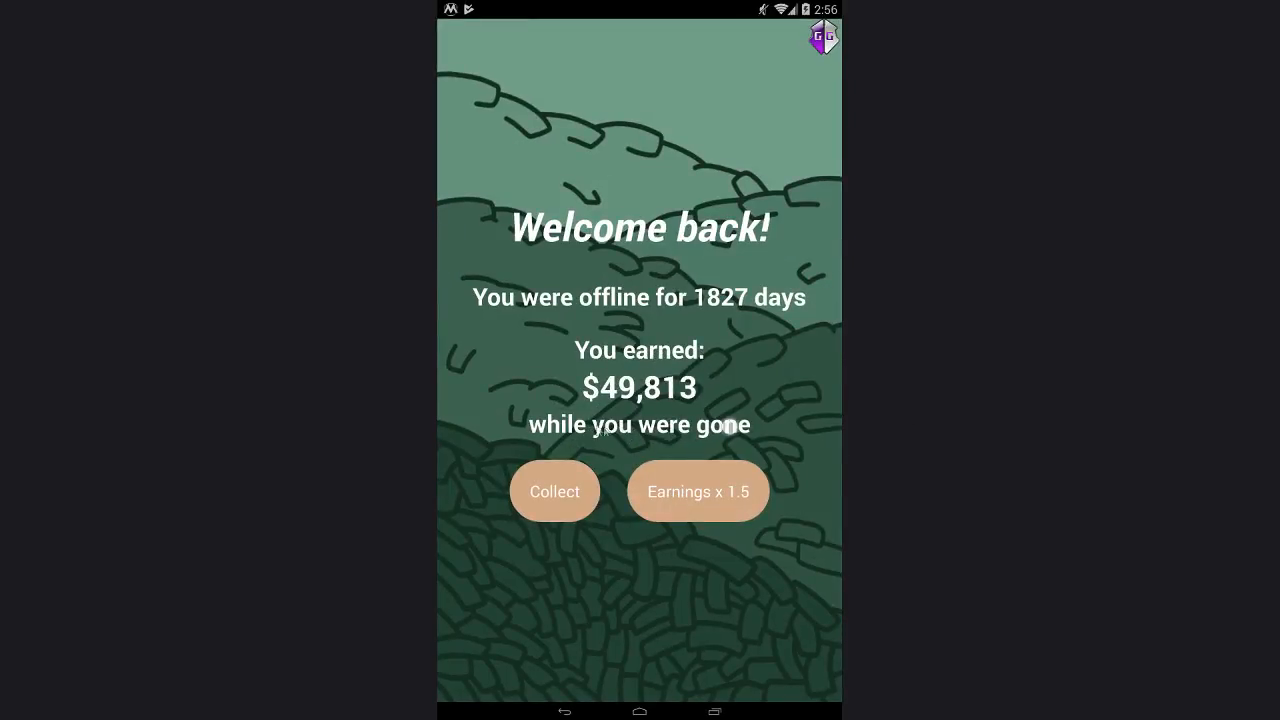
pyautogui.click(554, 492)
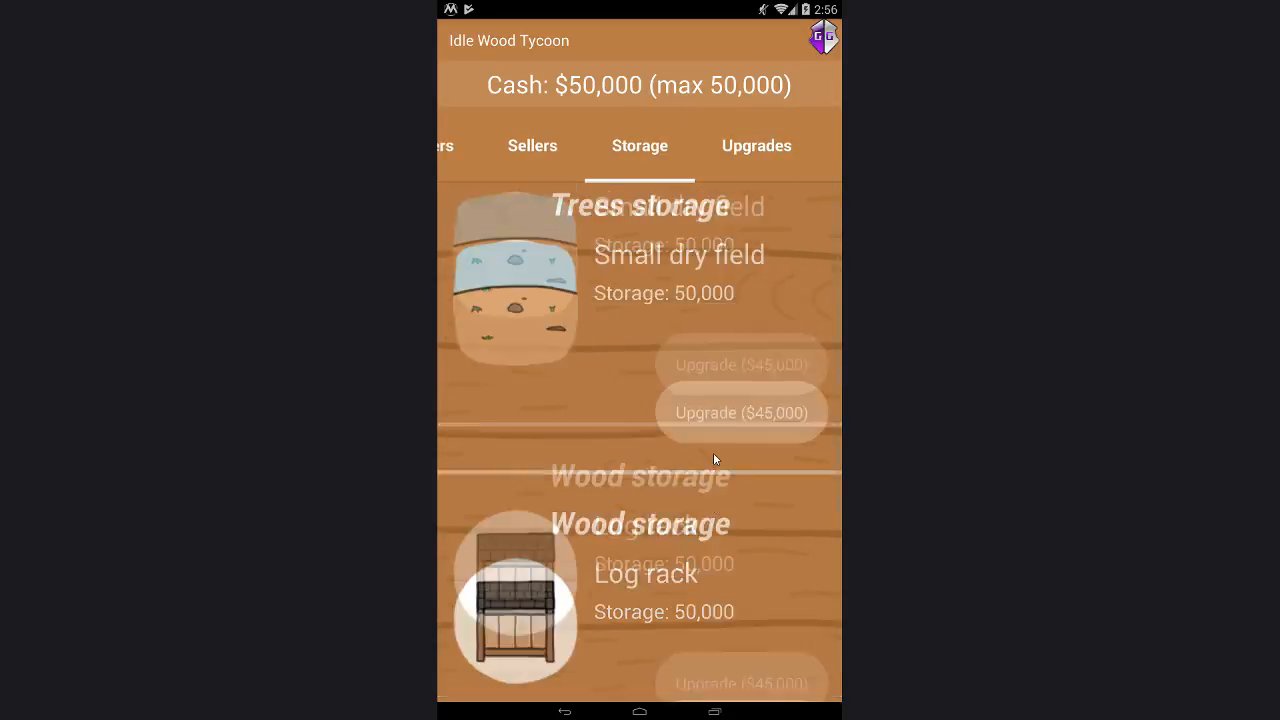
pyautogui.click(740, 412)
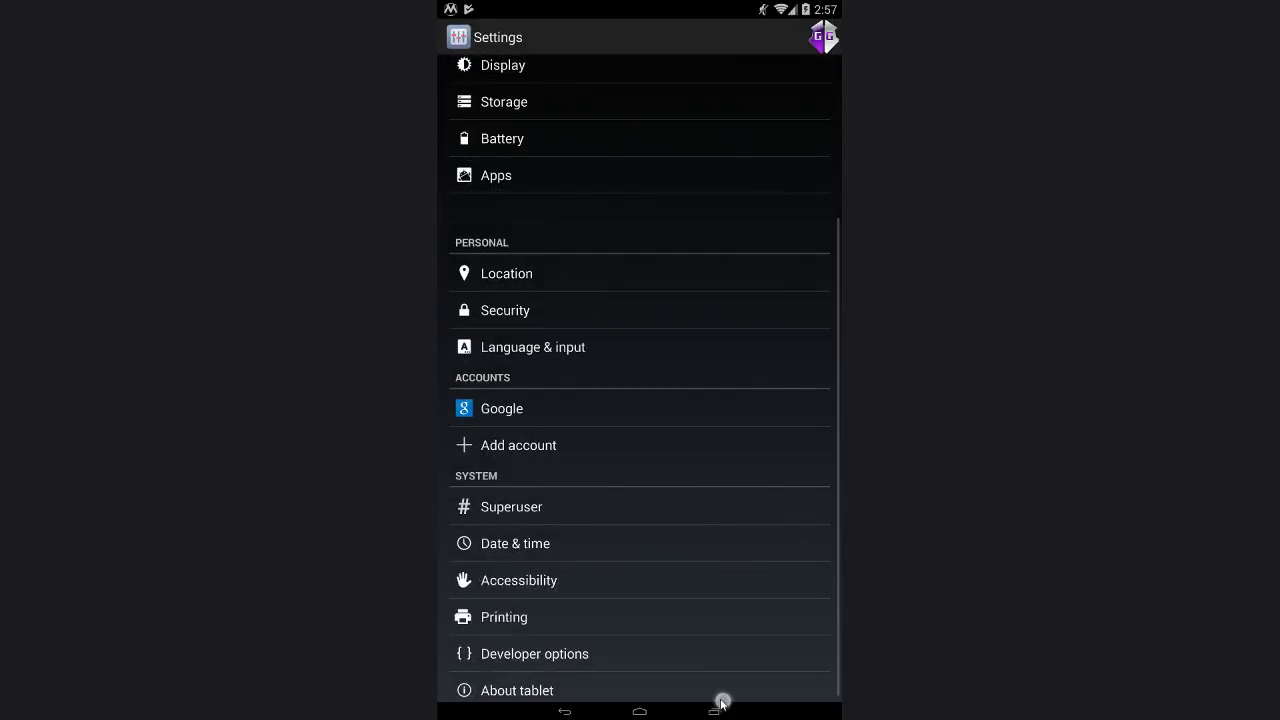
# Step: Return to Settings via Recents and move the date picker to Fri, Nov 12, 2027
pyautogui.click(712, 712)
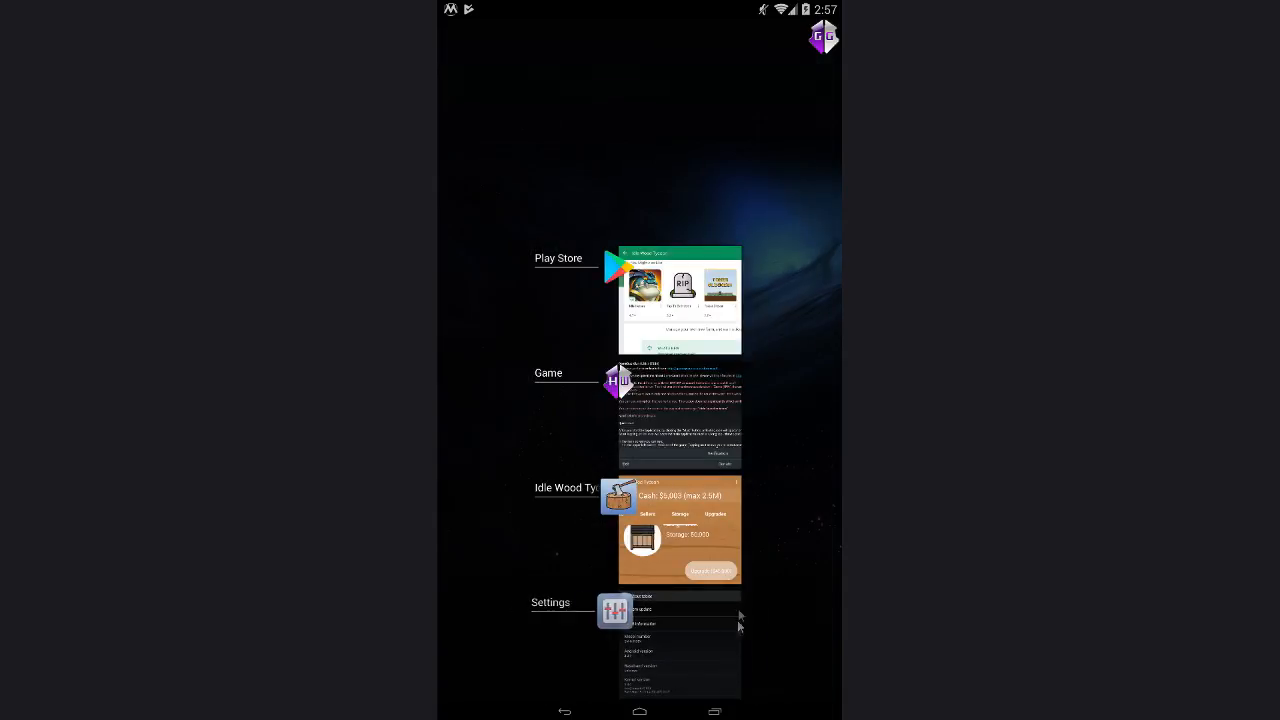
pyautogui.click(678, 650)
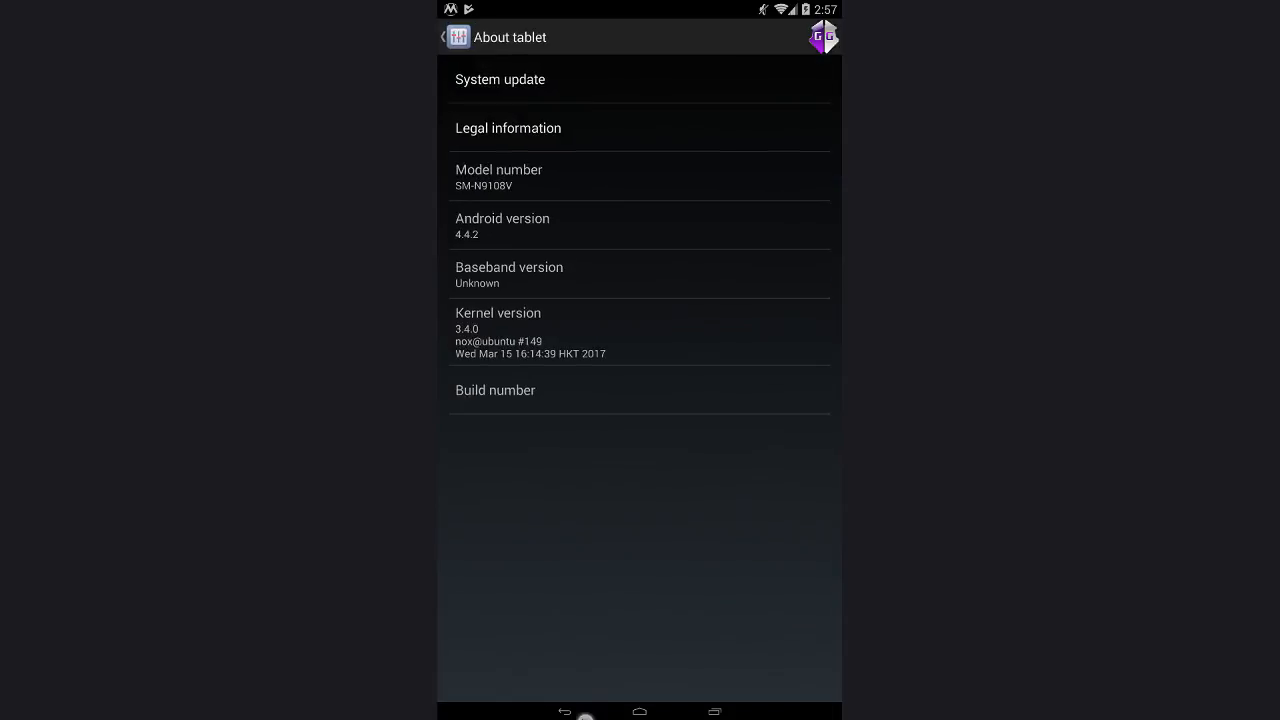
pyautogui.click(442, 36)
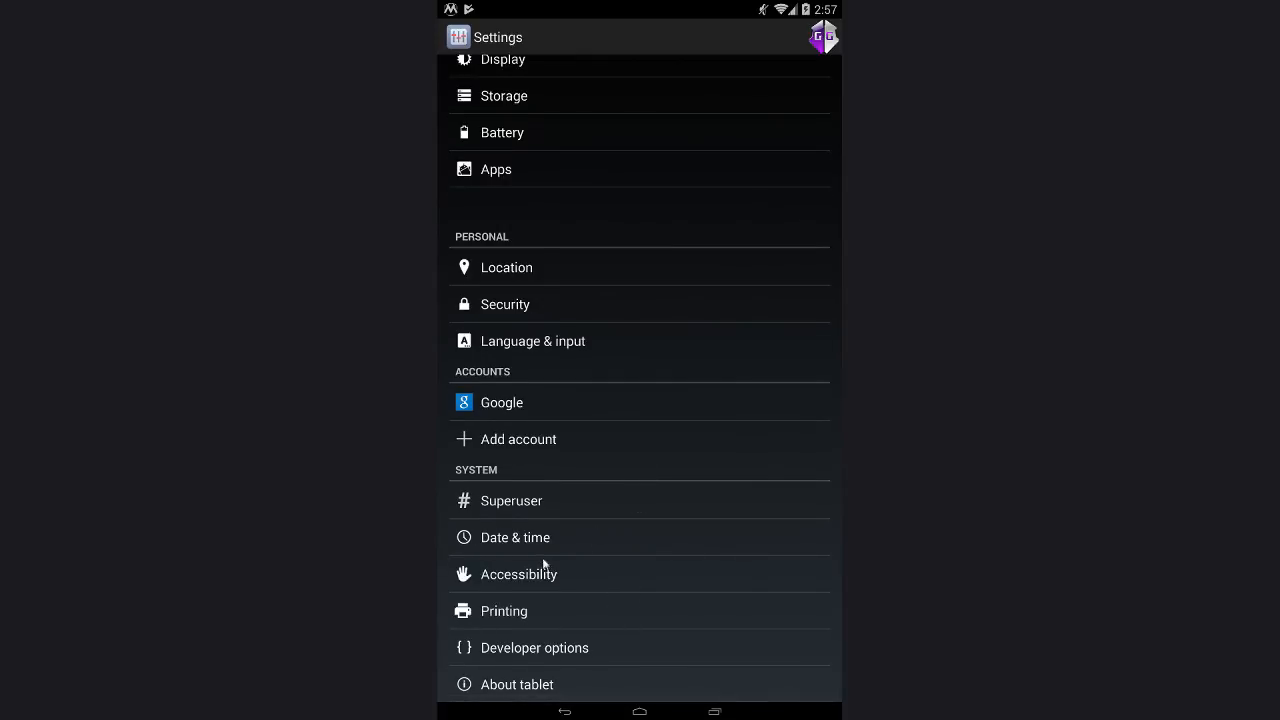
pyautogui.click(516, 536)
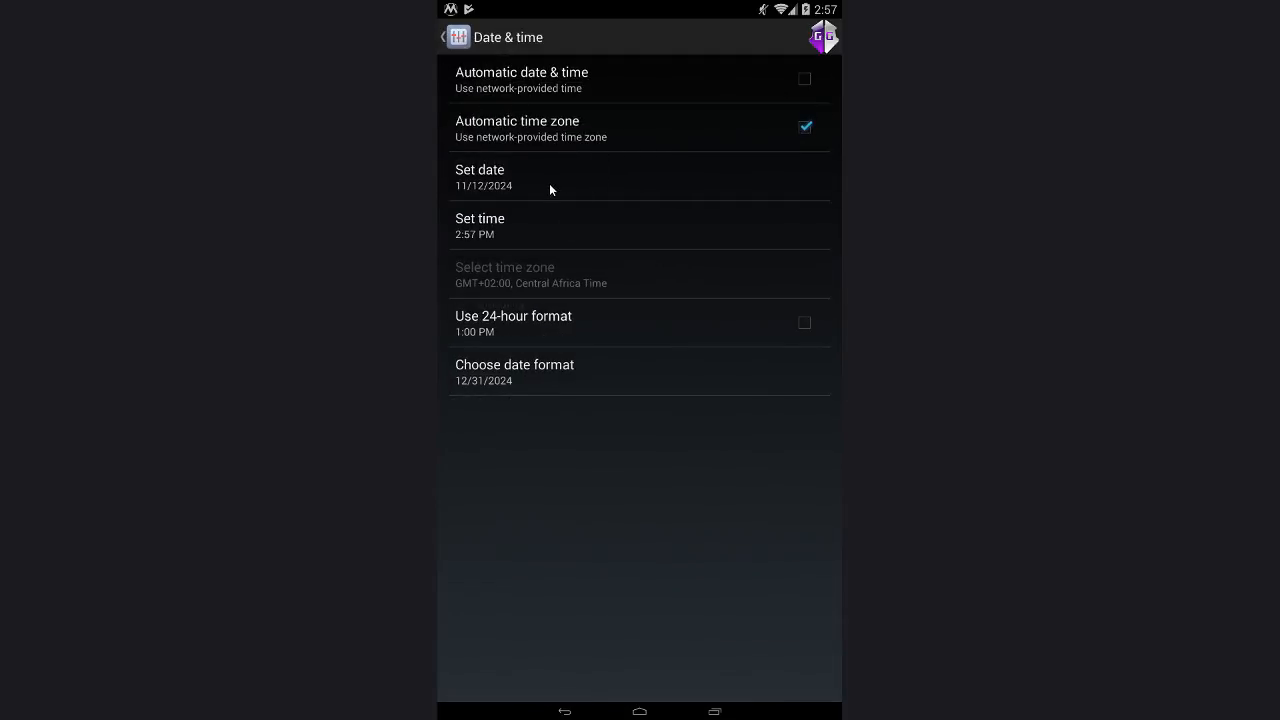
pyautogui.click(480, 176)
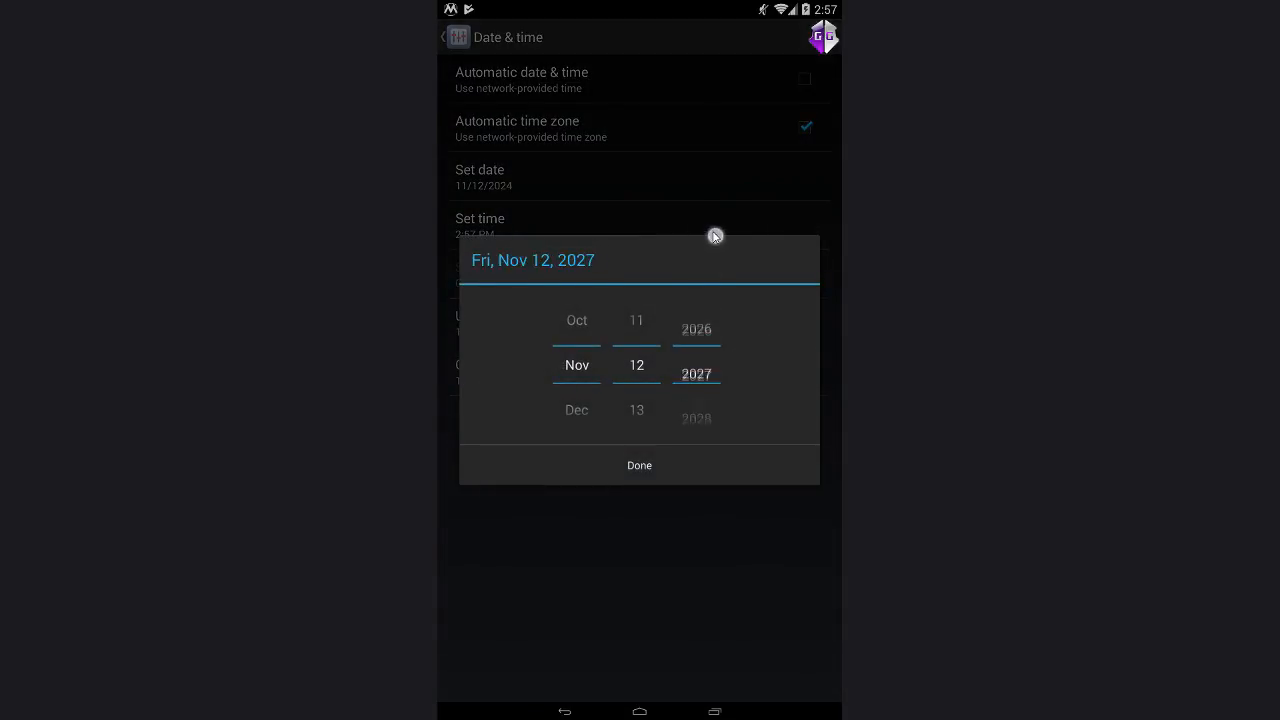
pyautogui.click(640, 464)
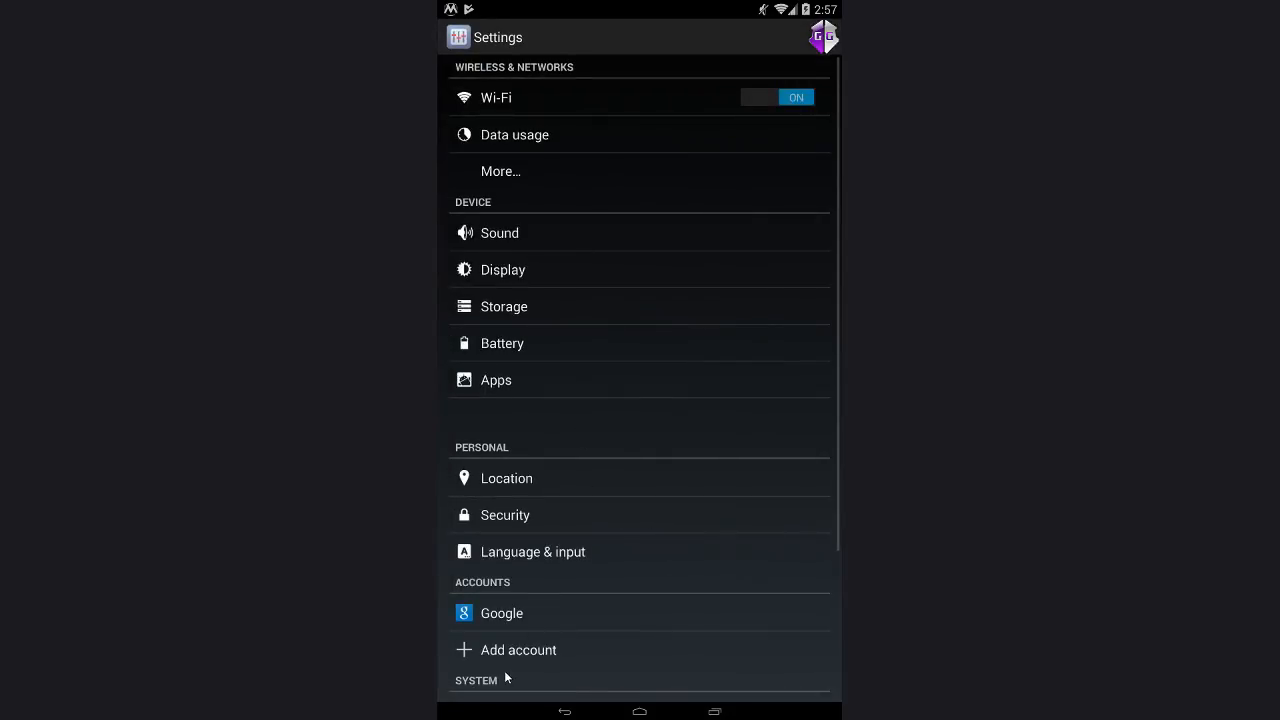
# Step: Reopen the game and hire more clumsy volunteer sellers, cutters and planters, reaching about $77M
pyautogui.click(712, 712)
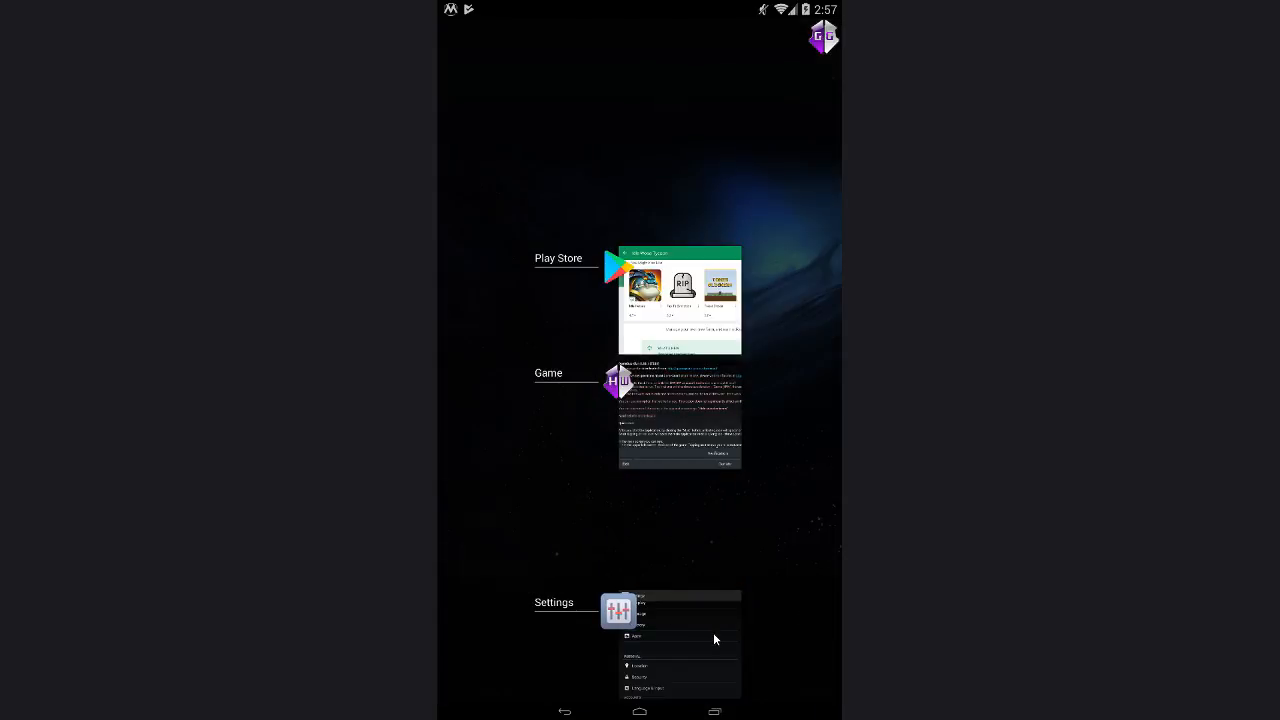
pyautogui.click(618, 612)
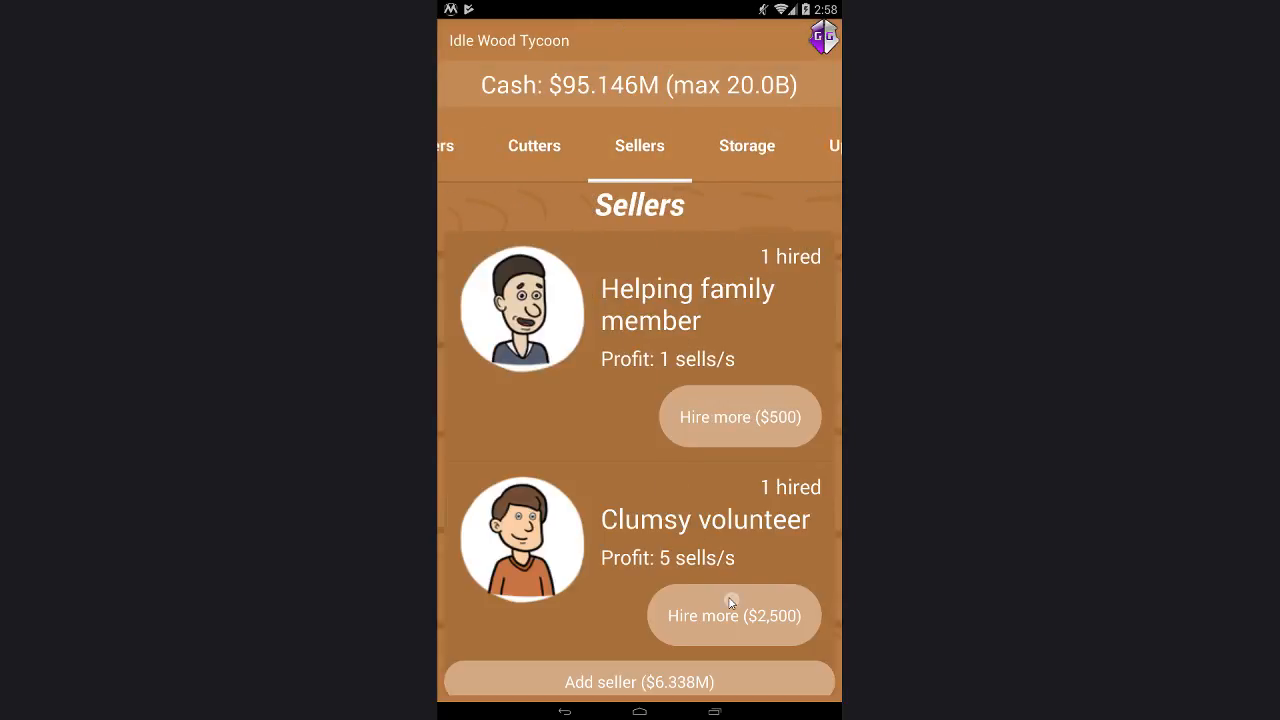
pyautogui.click(640, 144)
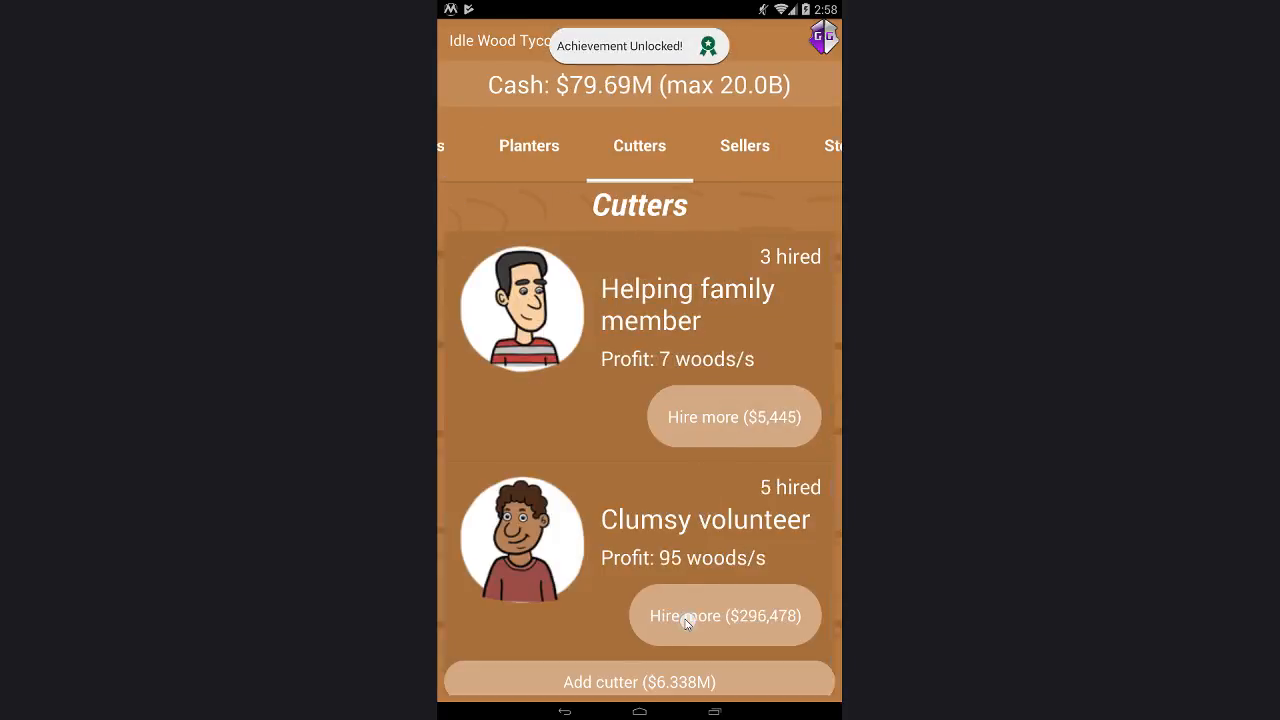
pyautogui.click(528, 144)
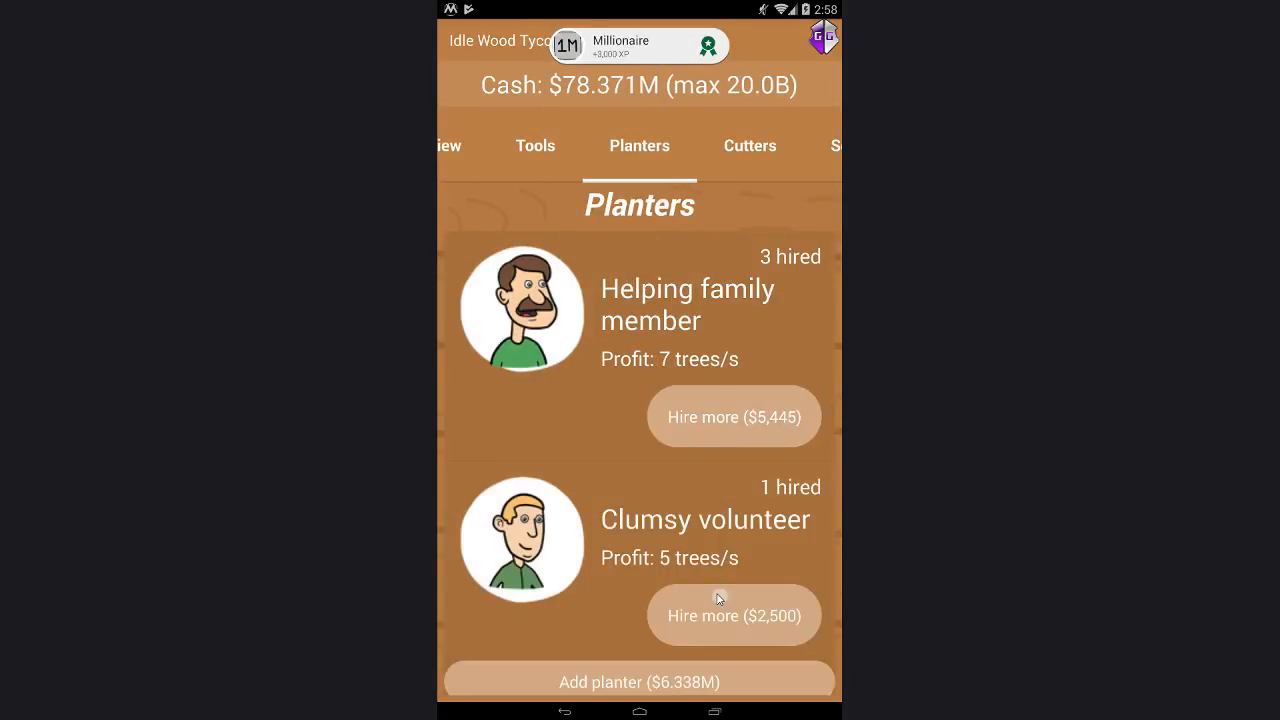
pyautogui.click(732, 616)
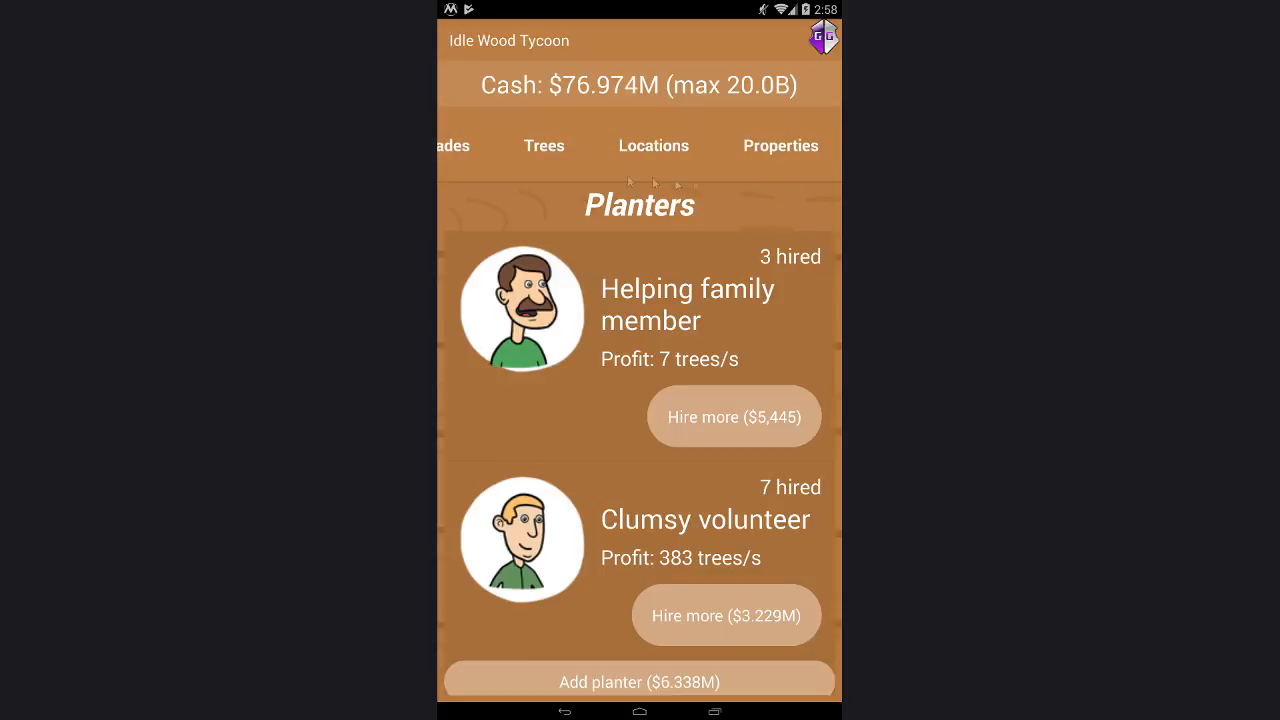
pyautogui.click(640, 144)
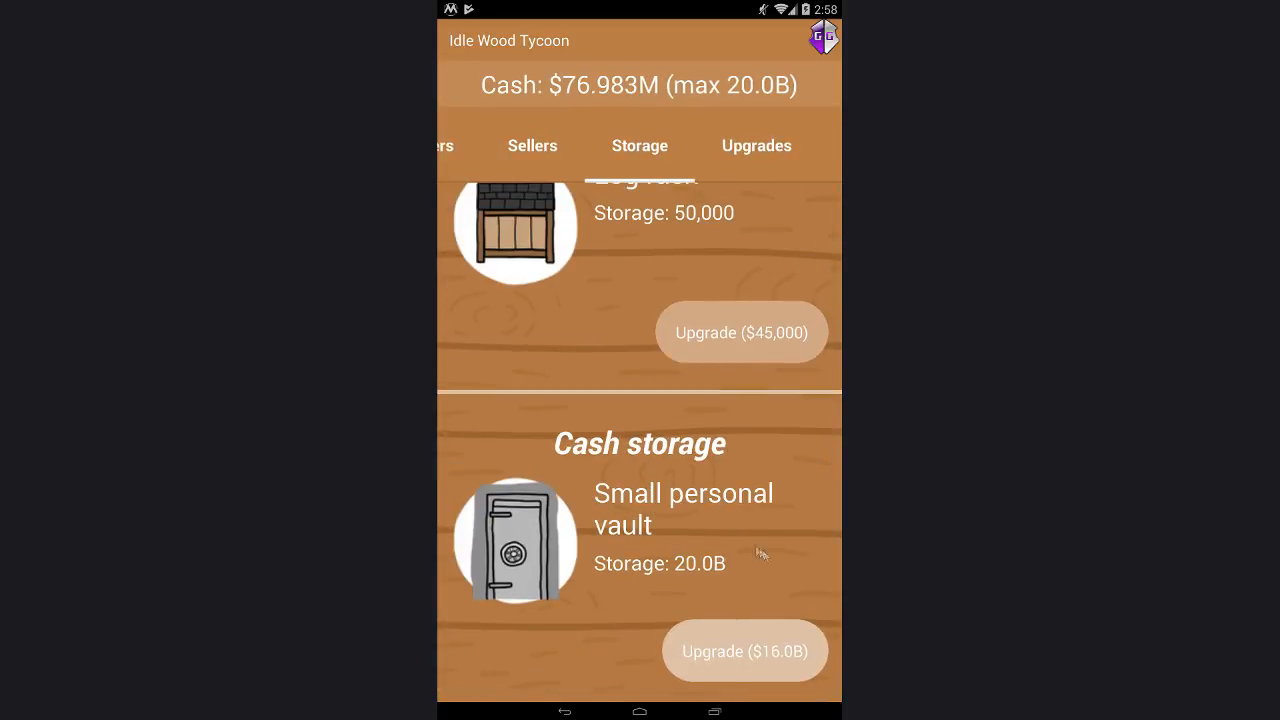
pyautogui.click(714, 712)
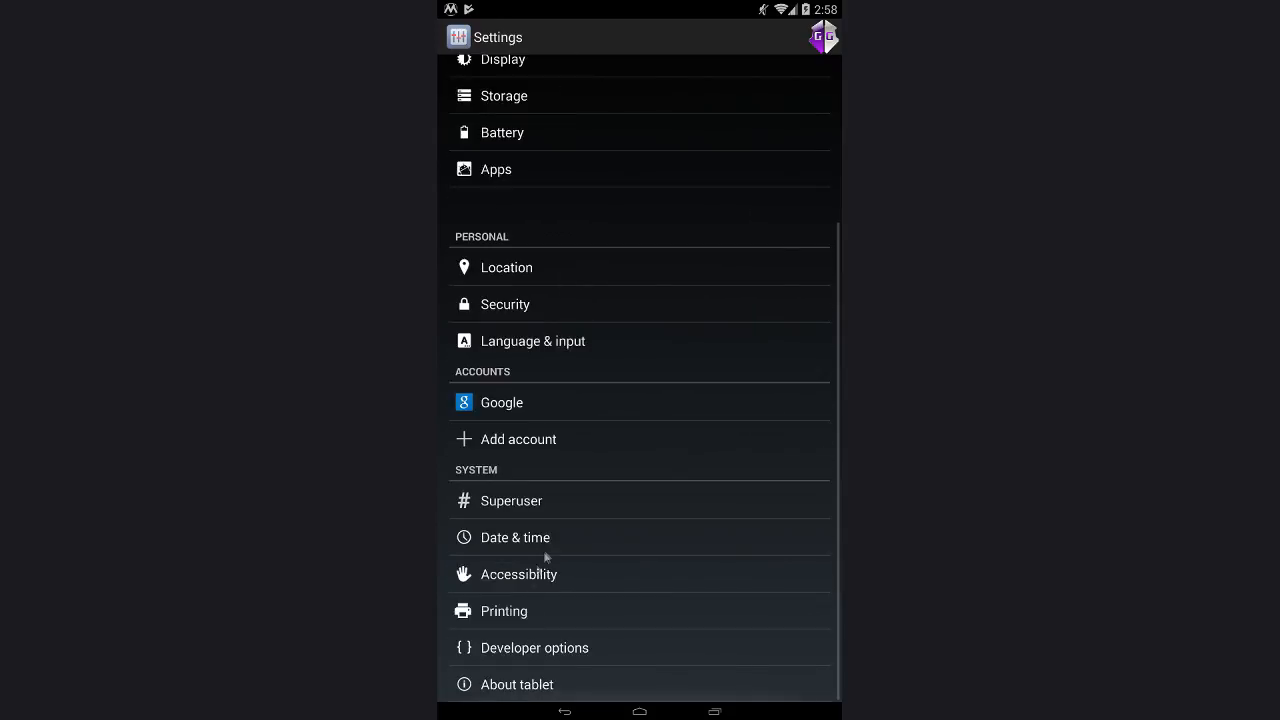
# Step: Set the date to Nov 12, 2034 and collect the $19.923B earned over 1461 offline days
pyautogui.click(516, 536)
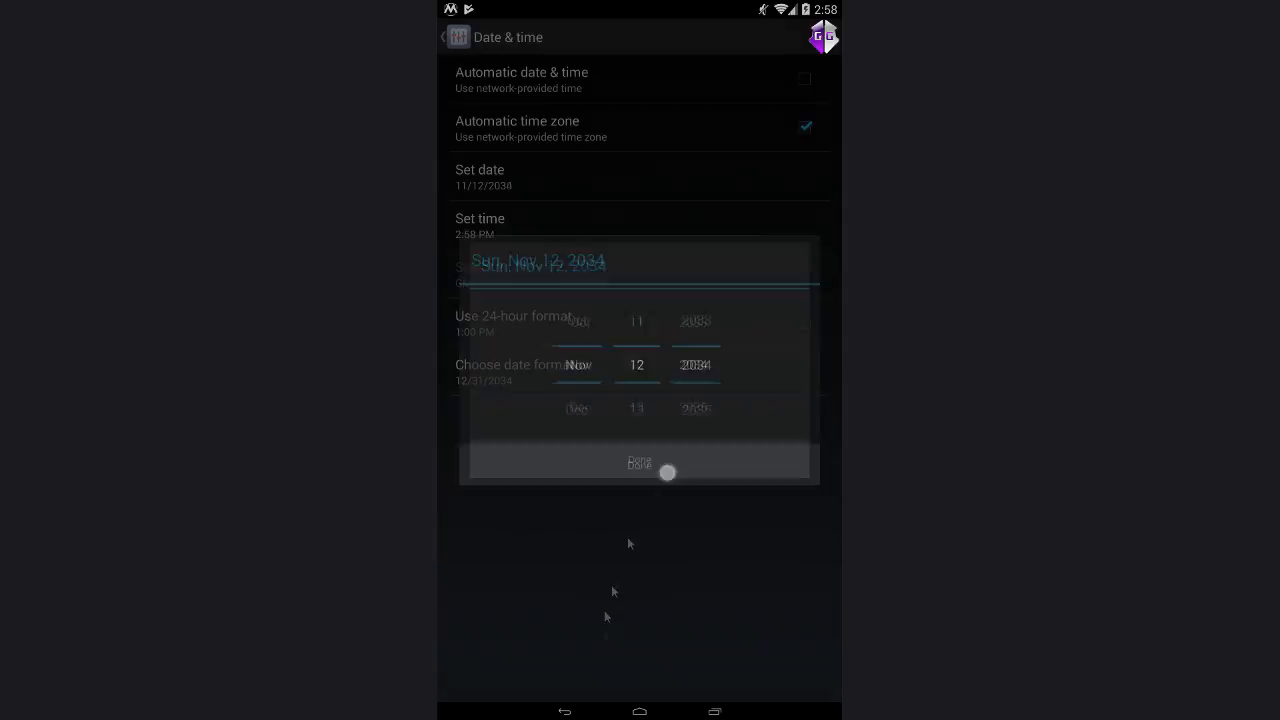
pyautogui.click(640, 460)
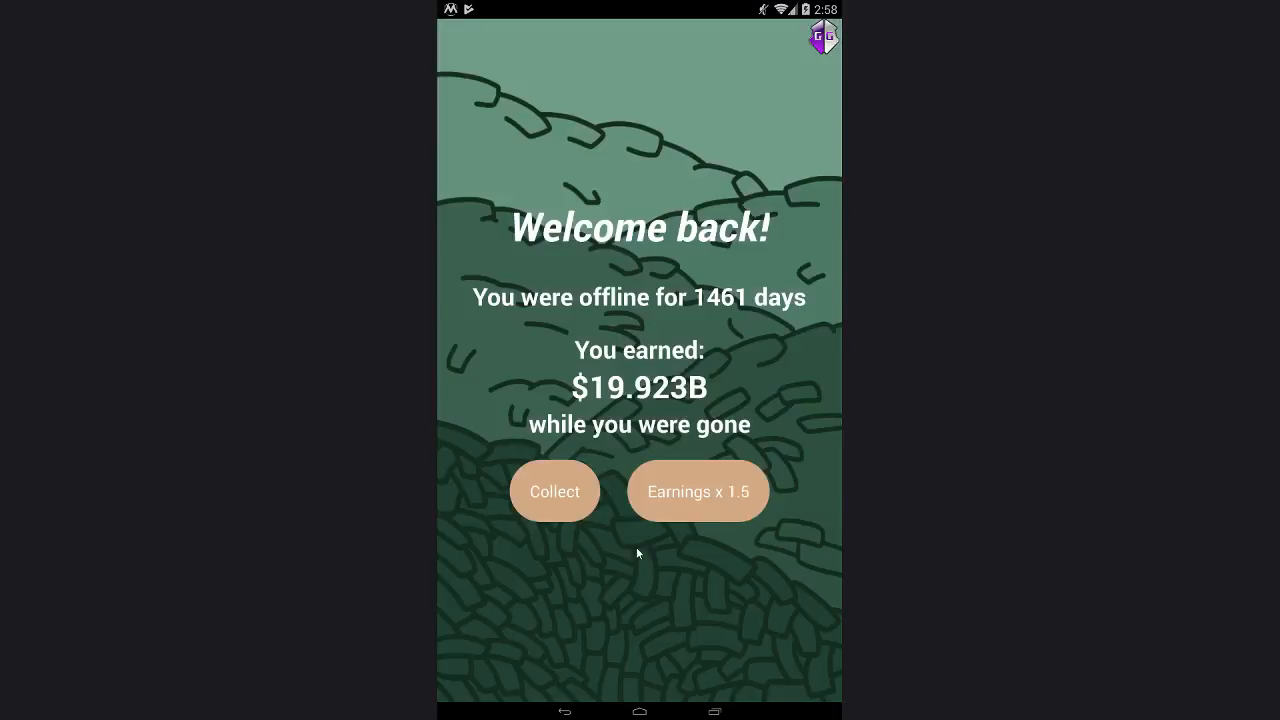
pyautogui.click(554, 492)
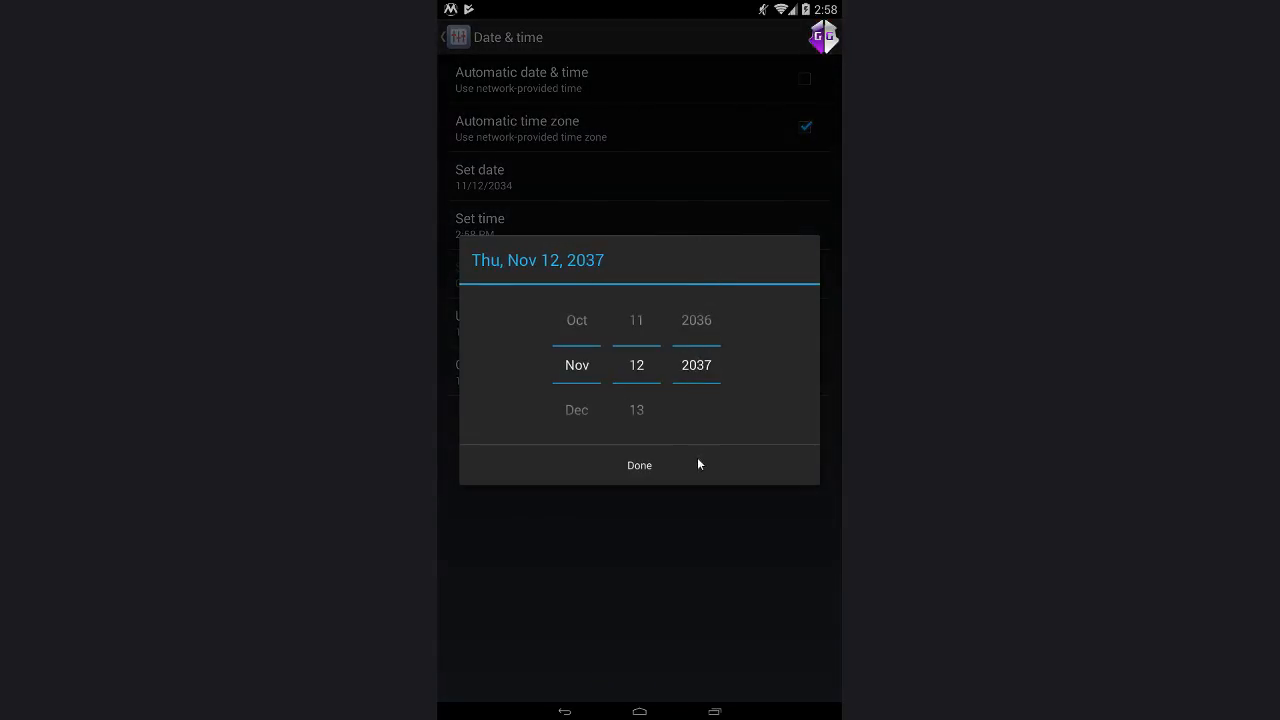
# Step: Confirm Nov 12, 2037, visit the game, then reopen the date picker and set it to 2036
pyautogui.click(714, 712)
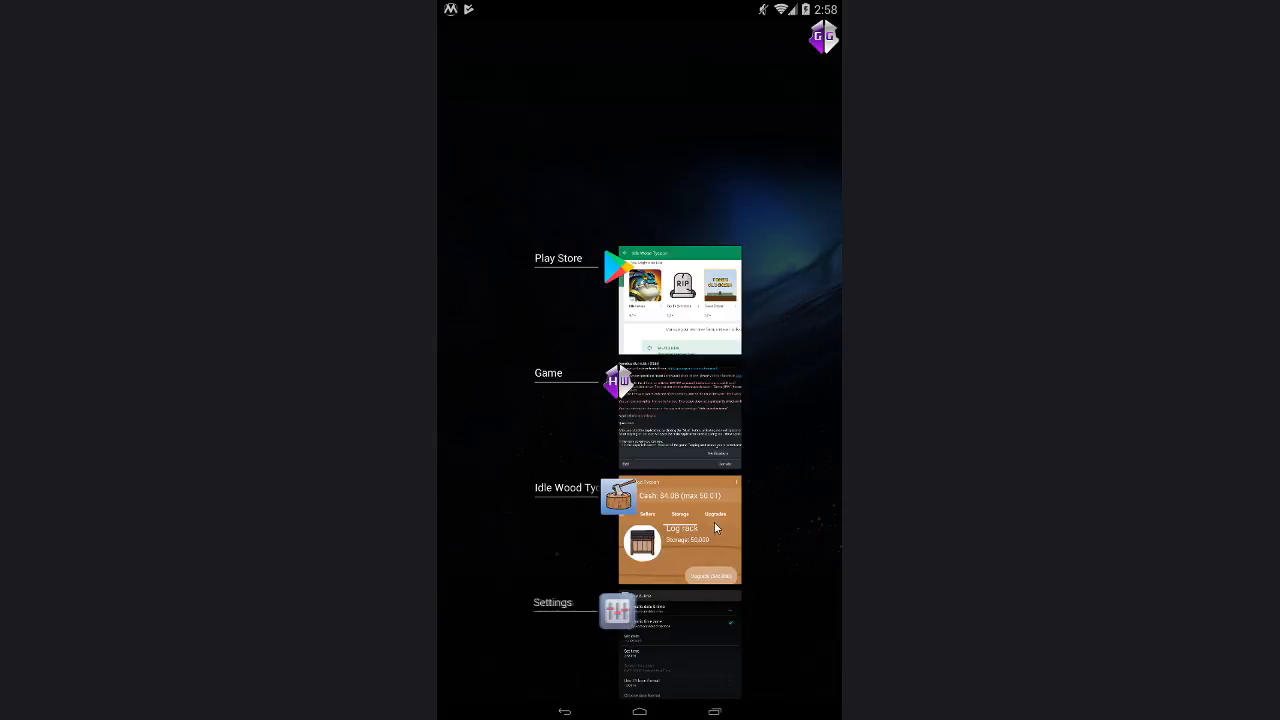
pyautogui.click(680, 530)
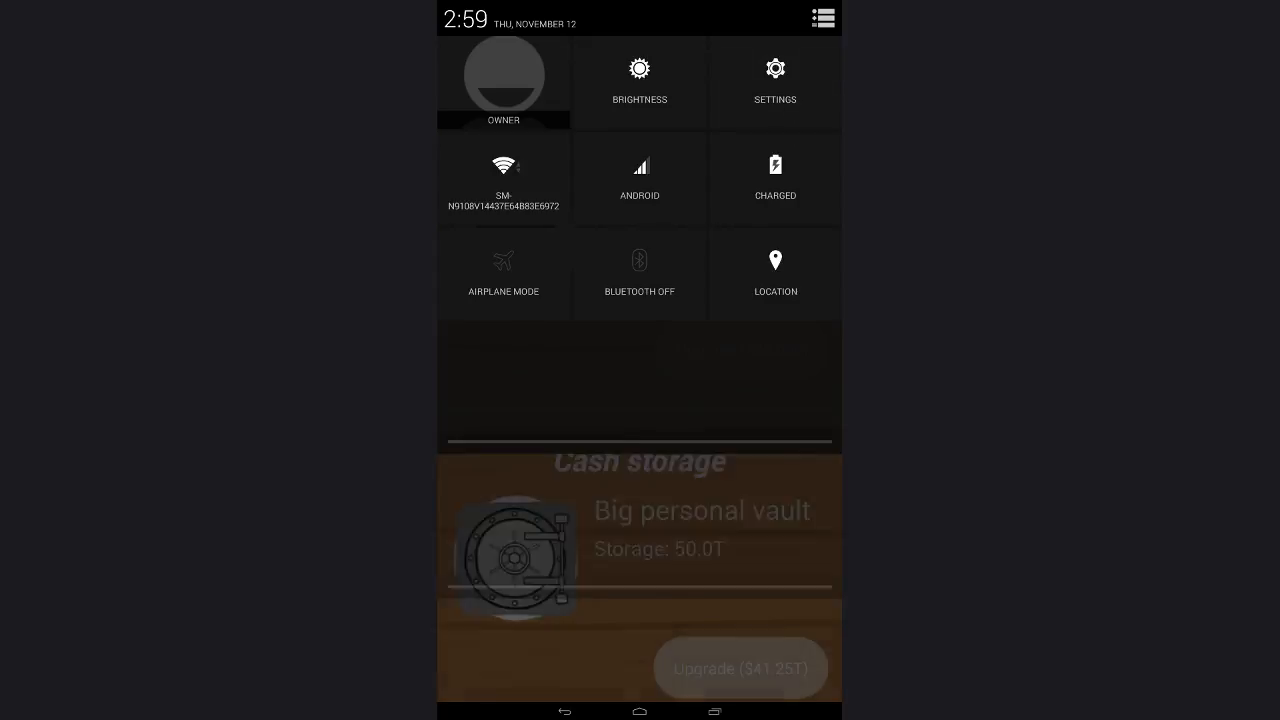
pyautogui.click(712, 712)
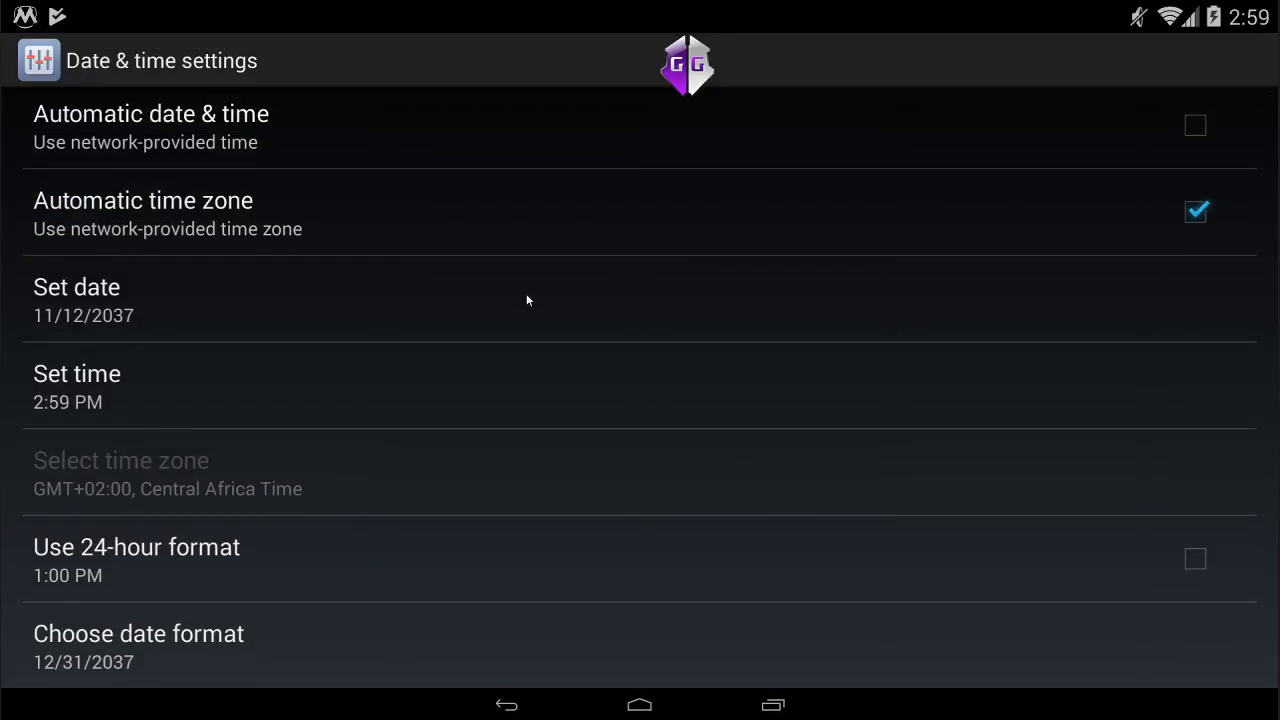
pyautogui.click(76, 288)
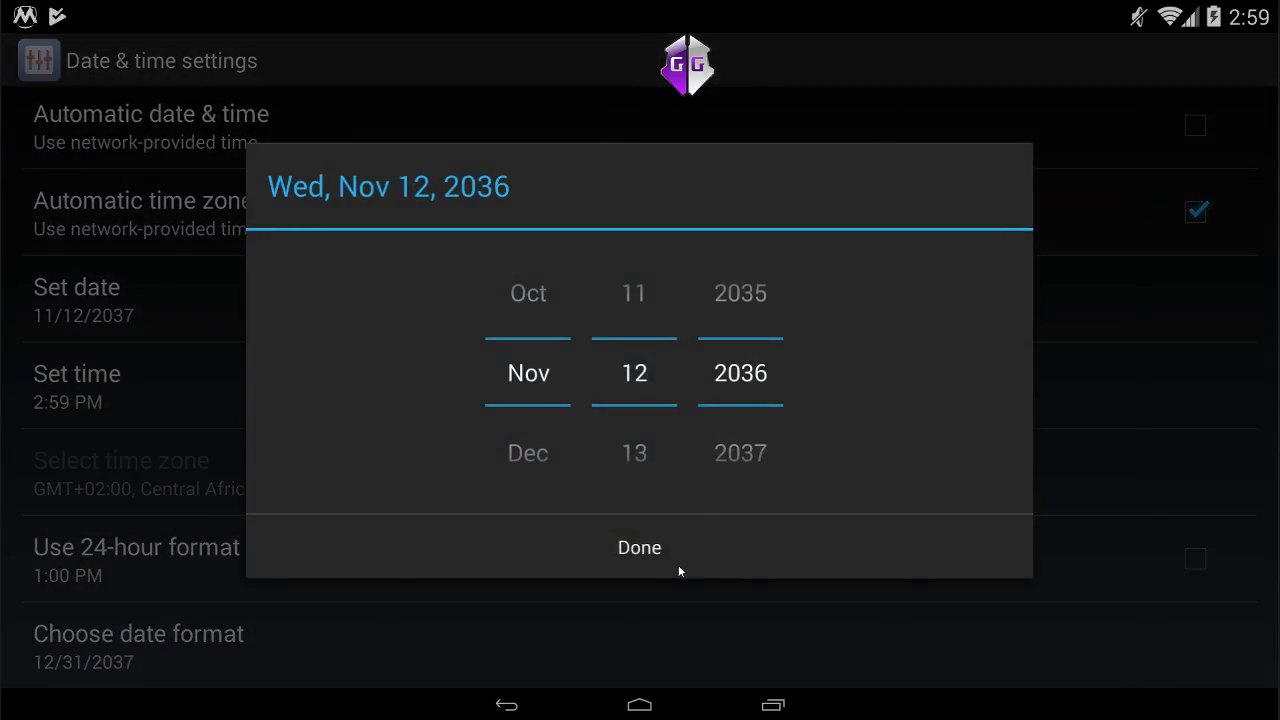
pyautogui.click(640, 548)
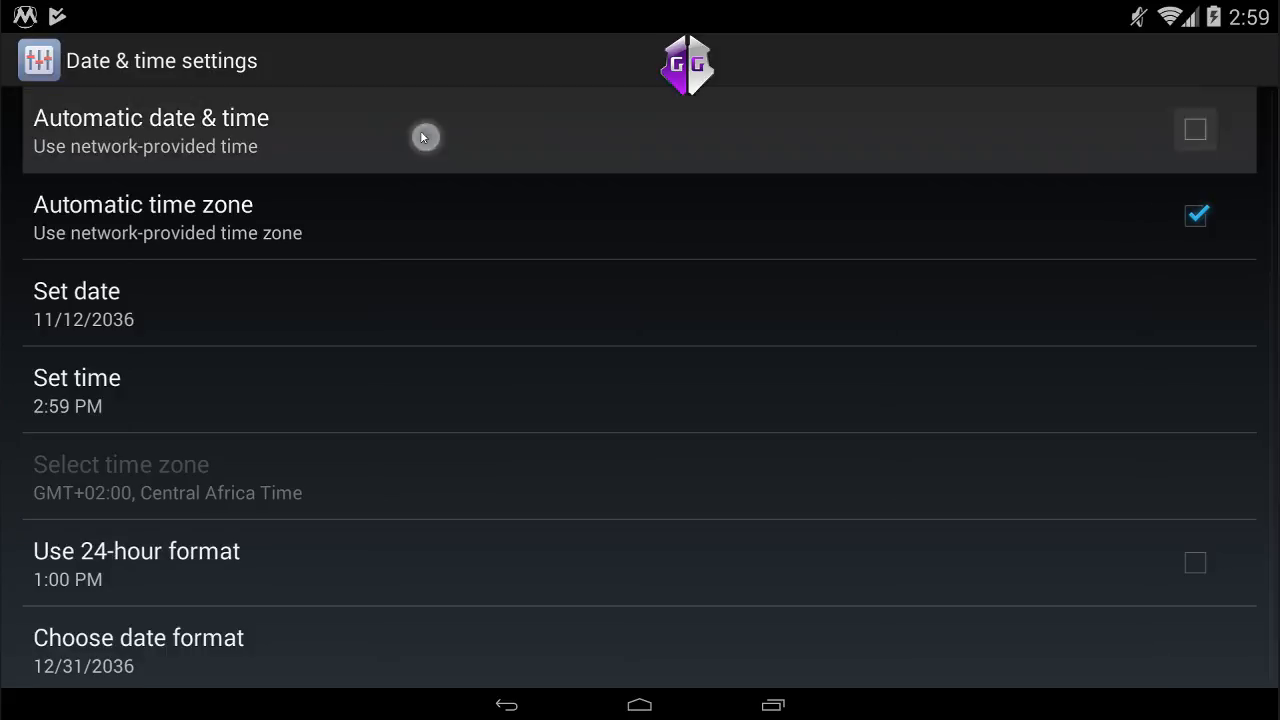
# Step: Launch Idle Wood Tycoon from the games 2 folder, sell wood, then pull down quick settings
pyautogui.click(640, 704)
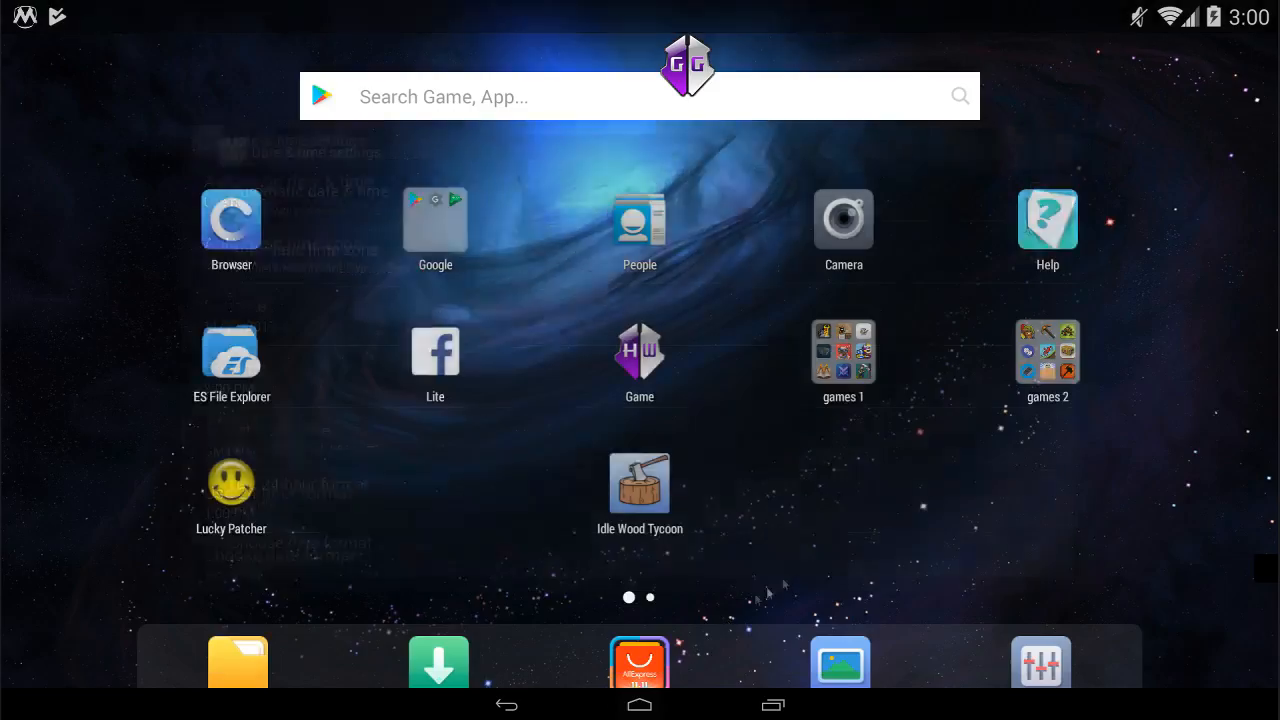
pyautogui.click(1048, 350)
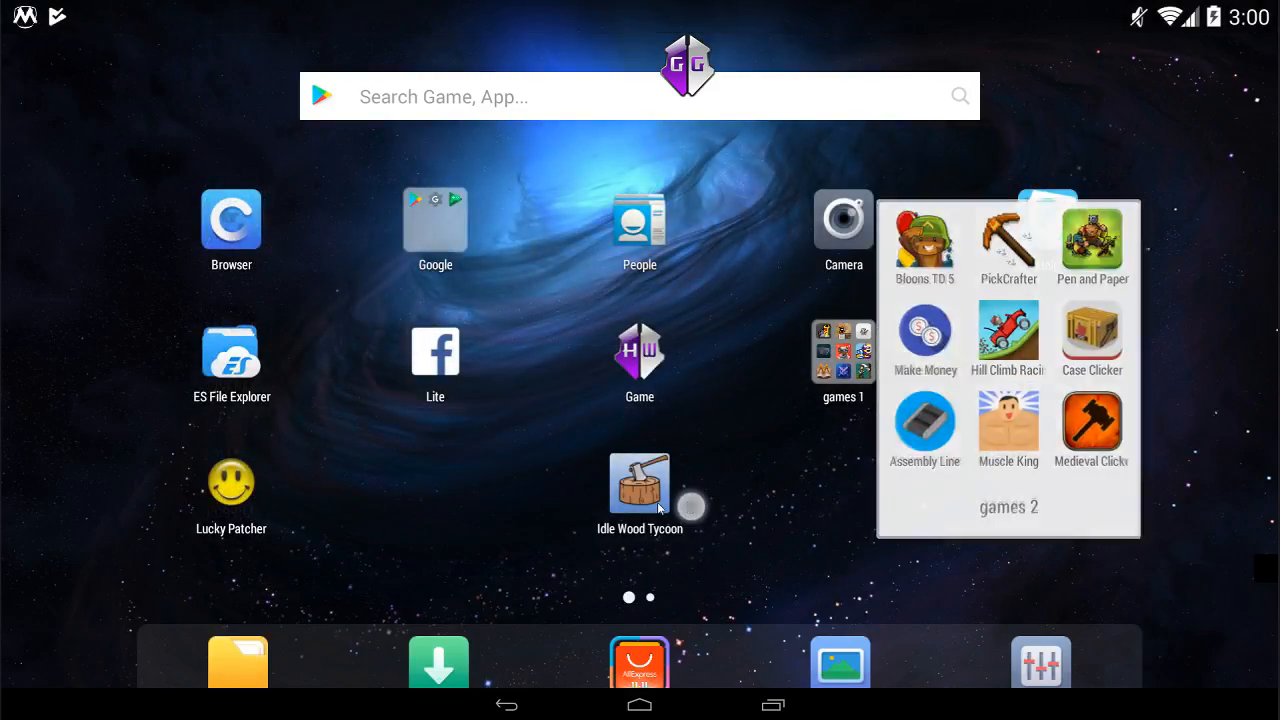
pyautogui.click(640, 482)
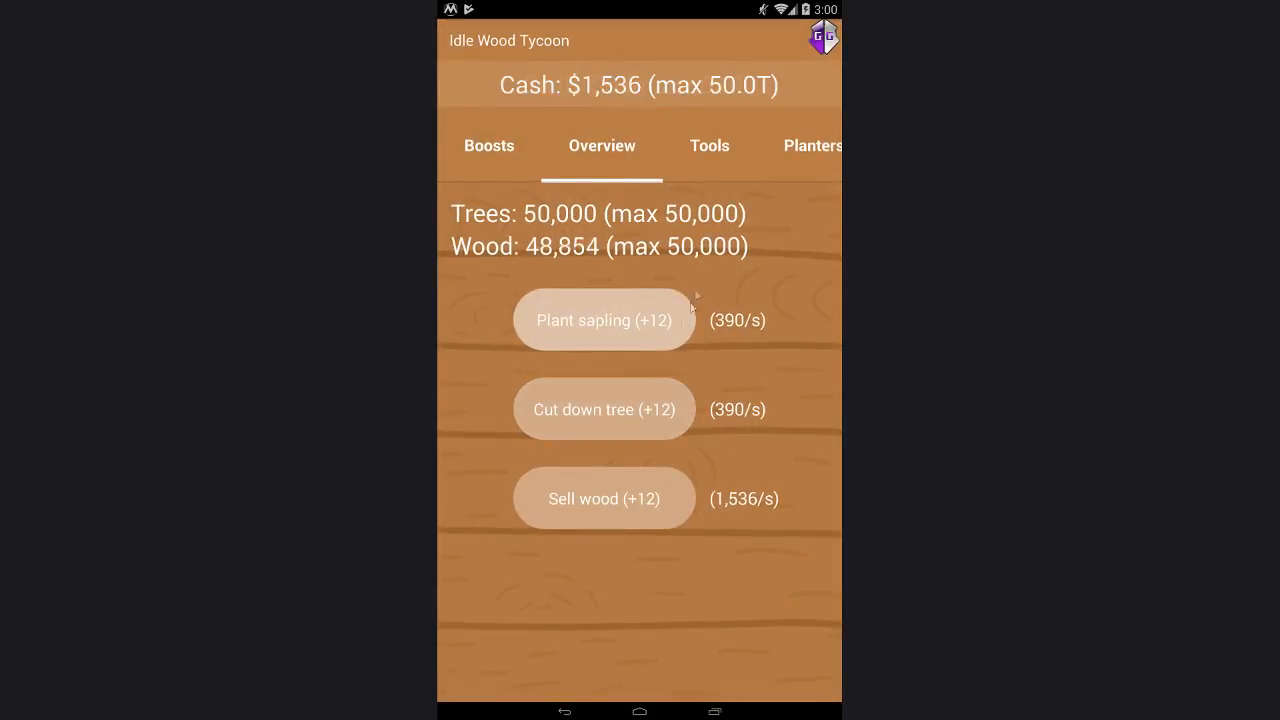
pyautogui.click(604, 498)
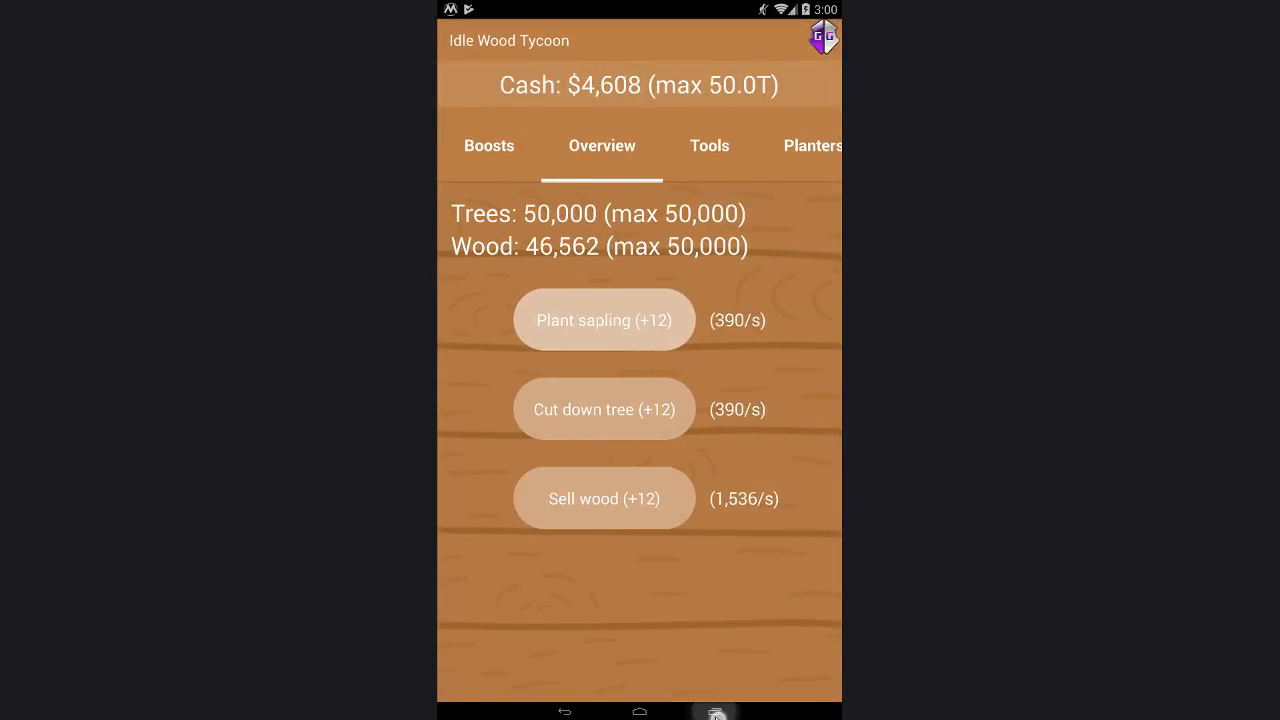
pyautogui.click(714, 712)
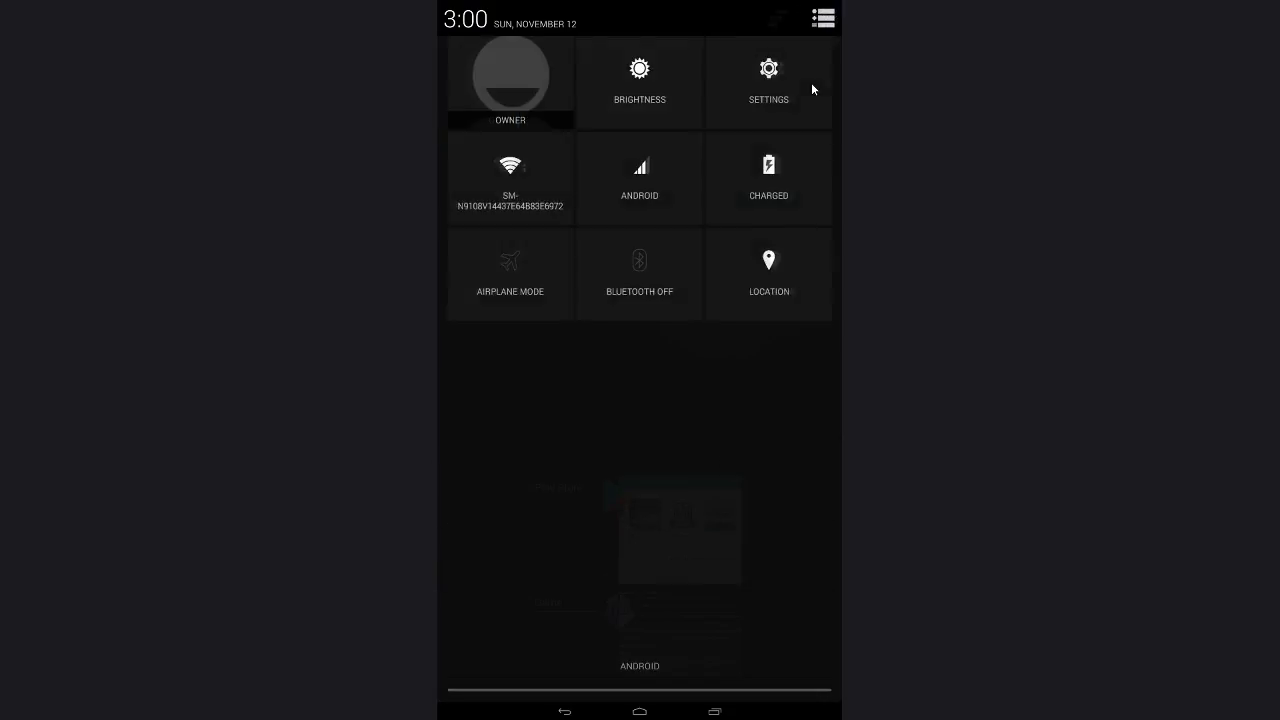
# Step: Set the system date to Nov 12, 2020 and switch back to the game offering $36.931B
pyautogui.click(768, 80)
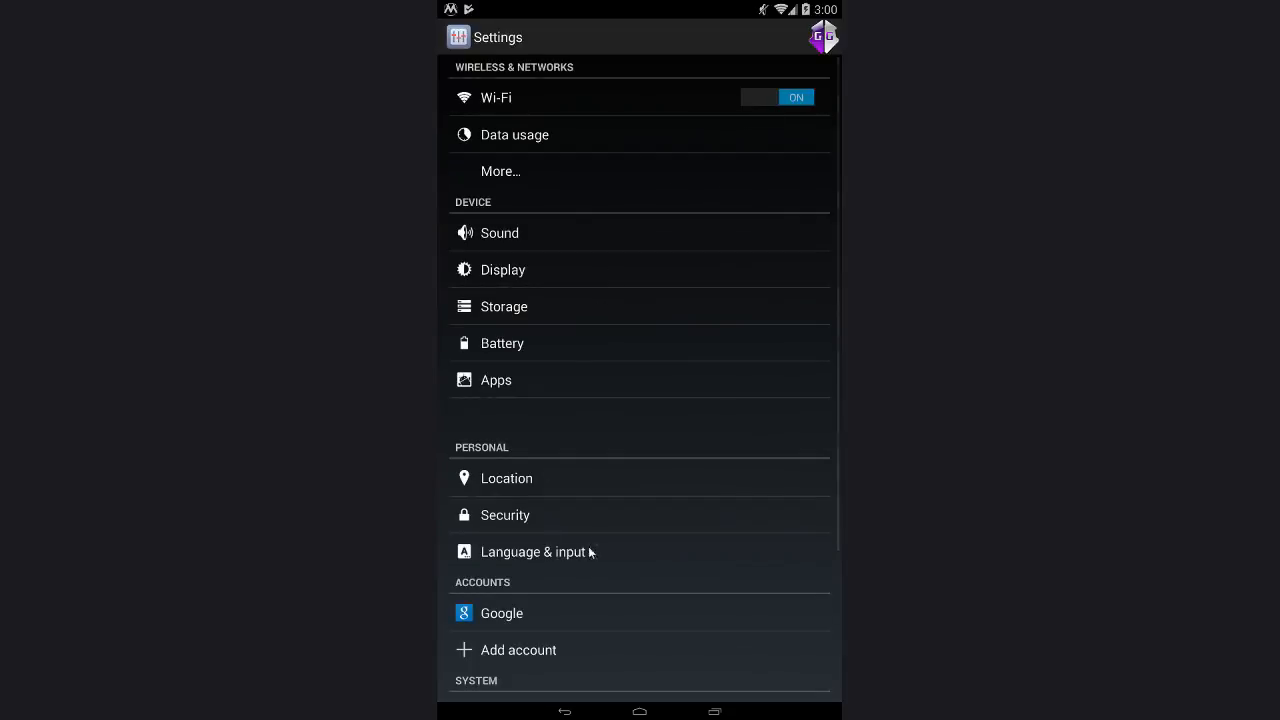
pyautogui.scroll(-3)
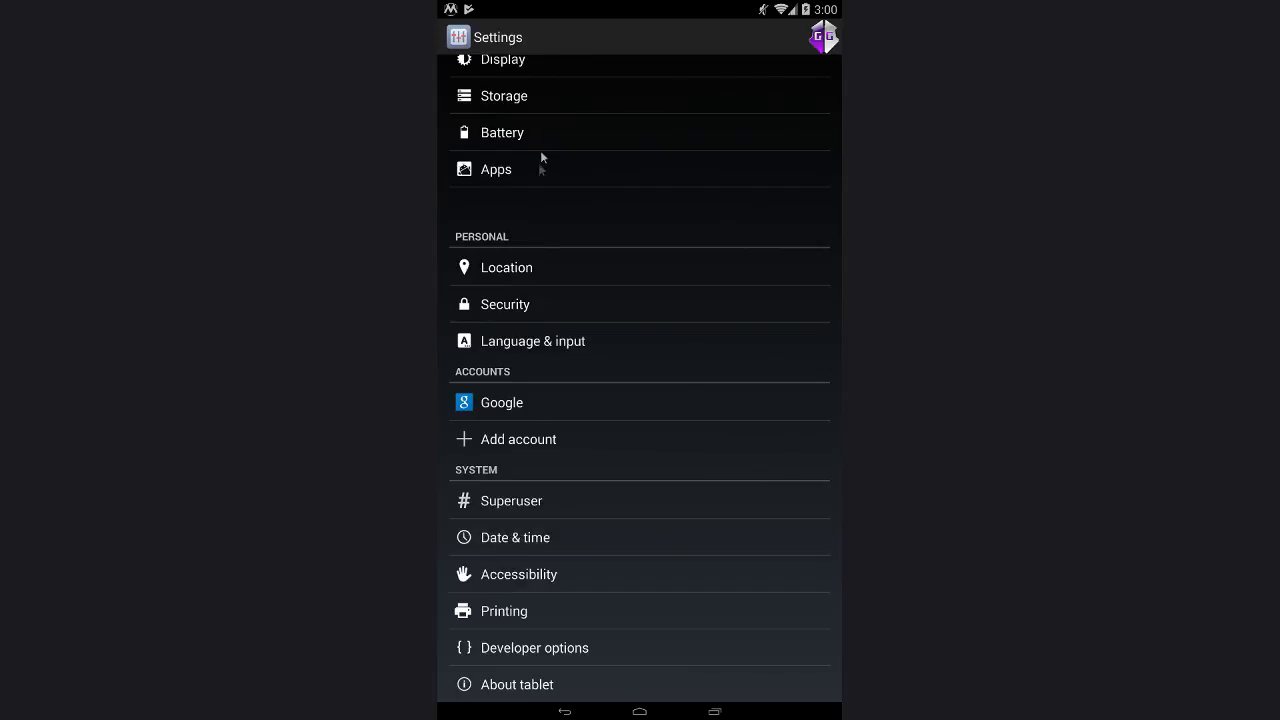
pyautogui.click(516, 536)
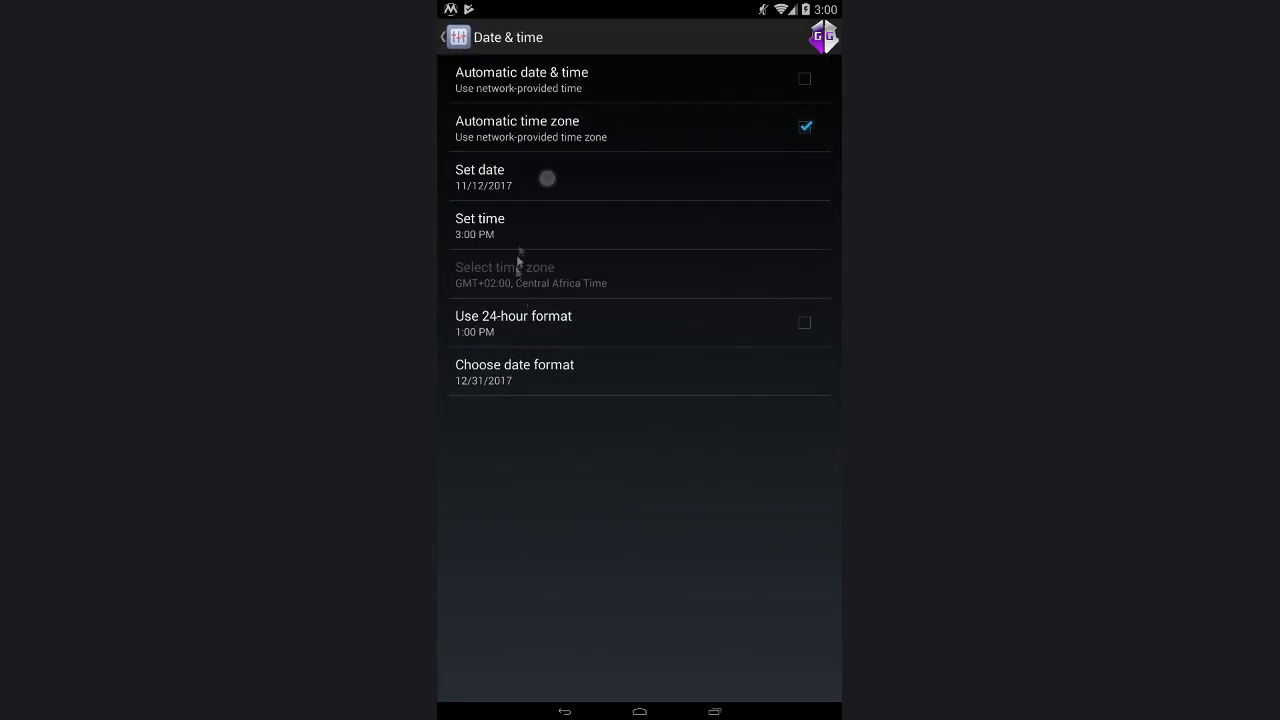
pyautogui.click(480, 176)
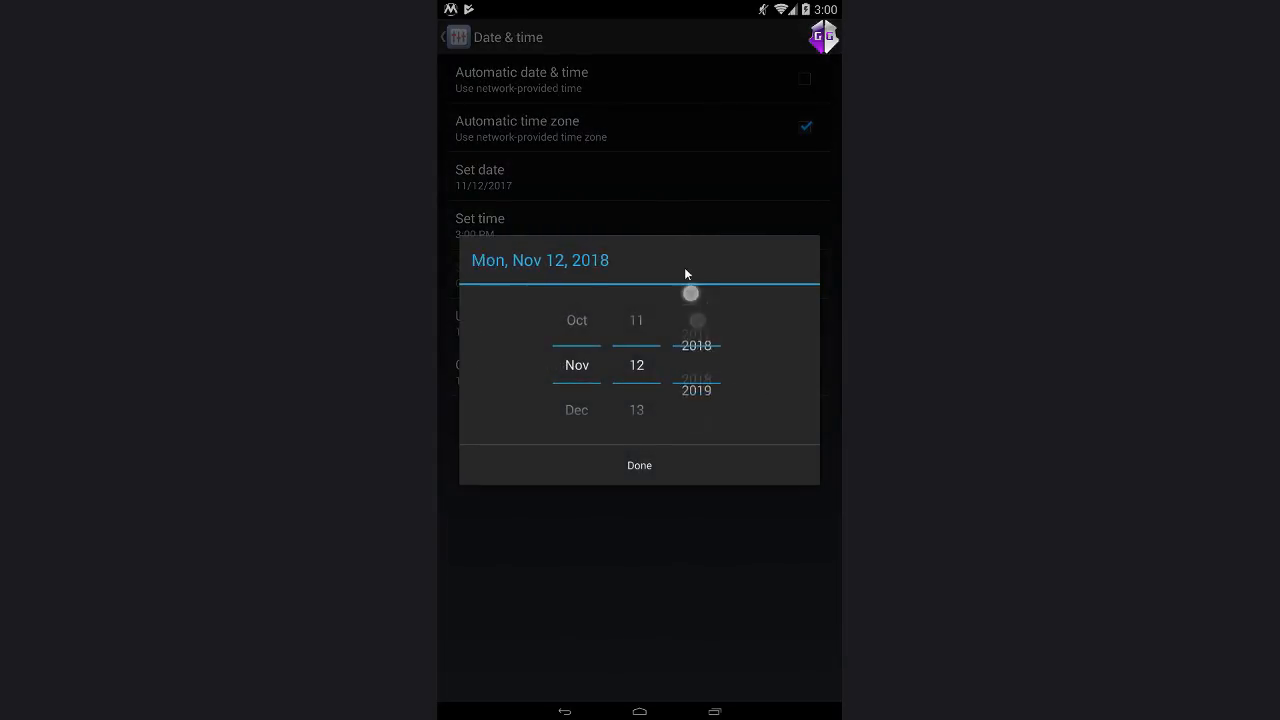
pyautogui.click(640, 464)
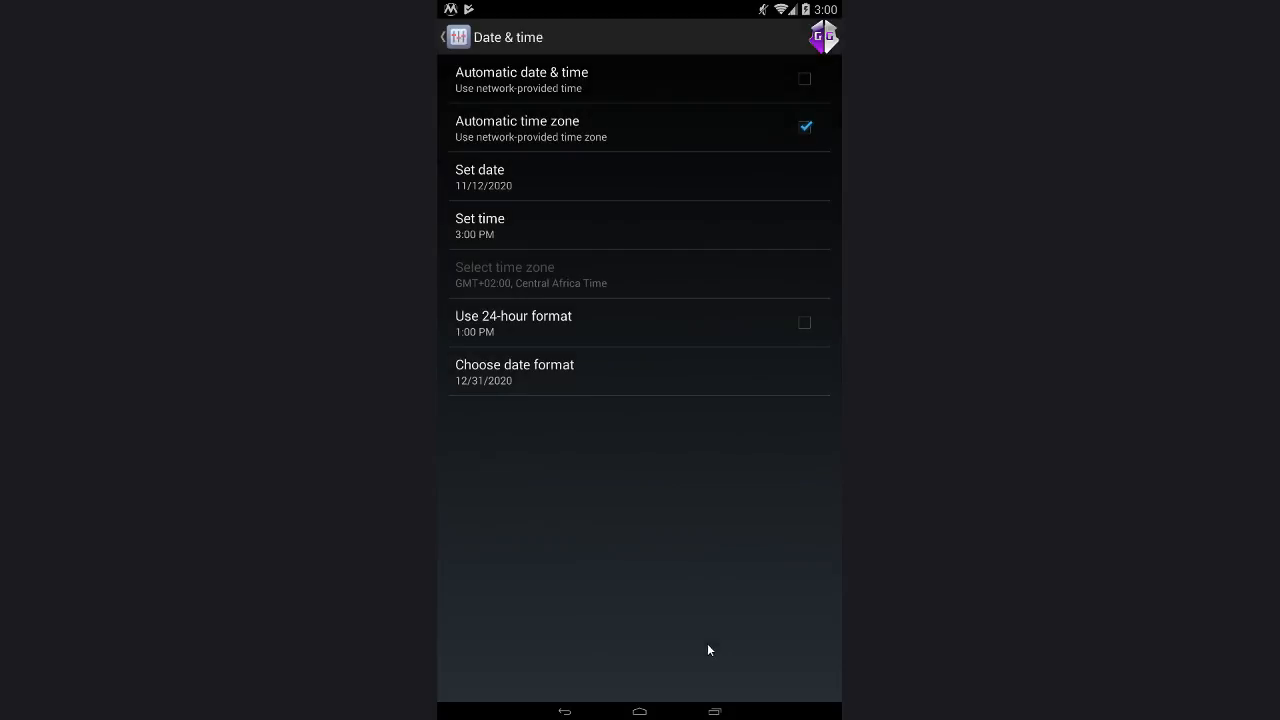
pyautogui.click(640, 712)
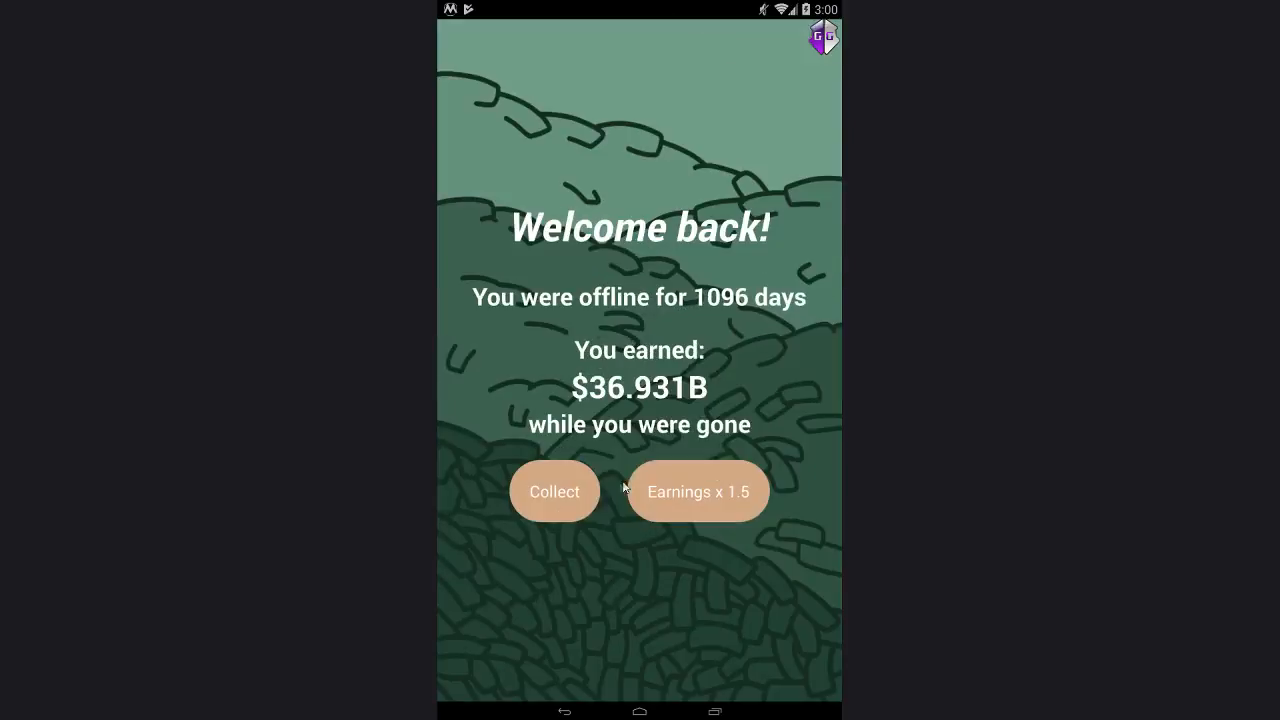
# Step: Collect $36.931B, upgrade the planting, cutting and selling tools, leaving $17.771B cash
pyautogui.click(554, 492)
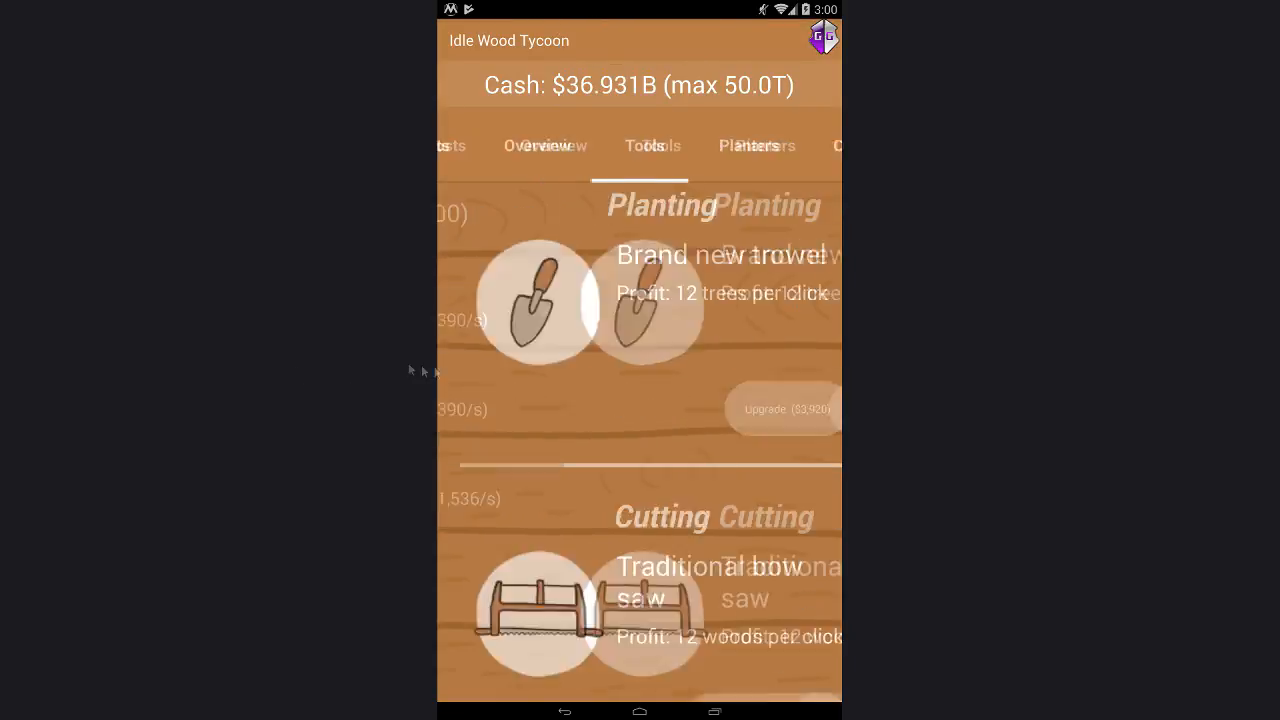
pyautogui.click(784, 408)
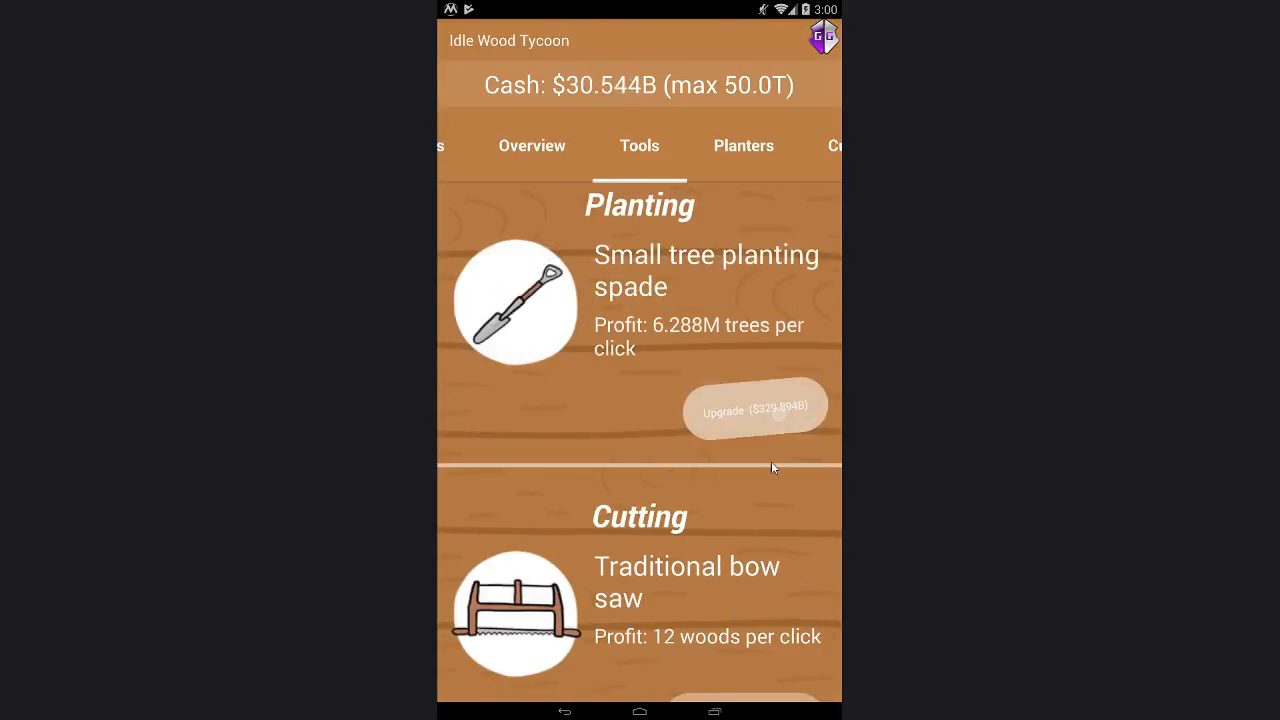
pyautogui.click(756, 408)
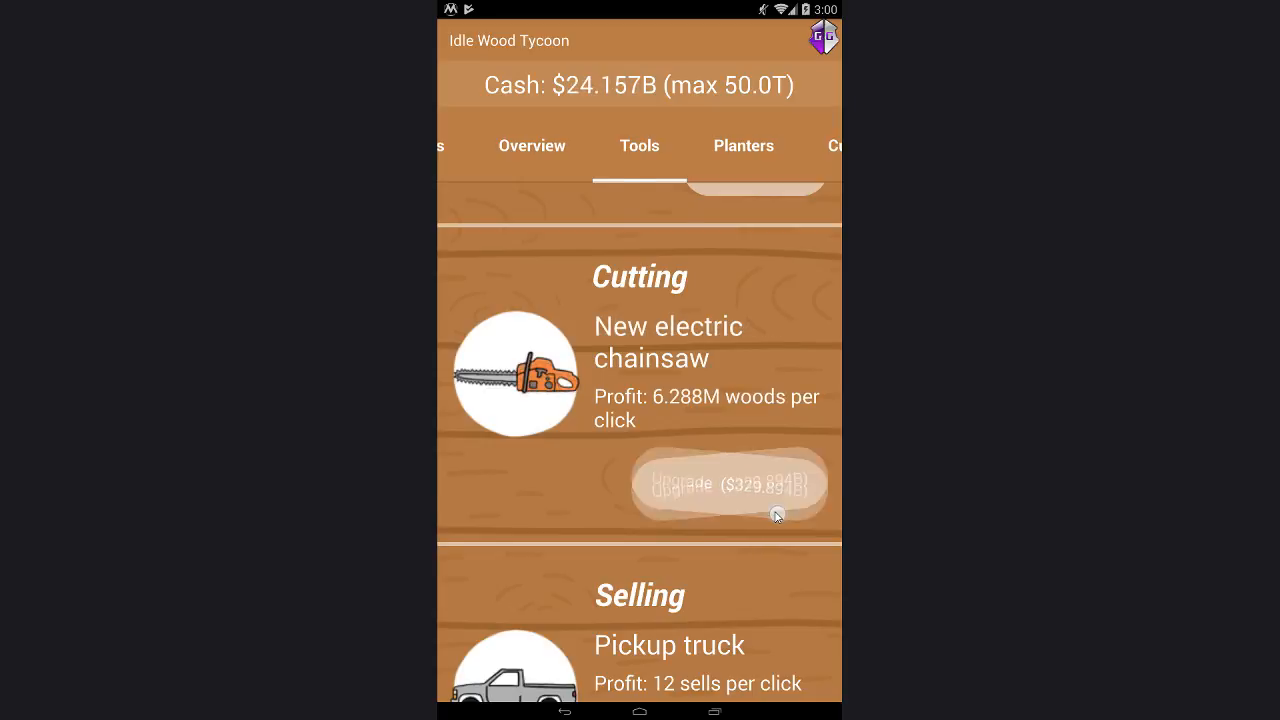
pyautogui.click(728, 486)
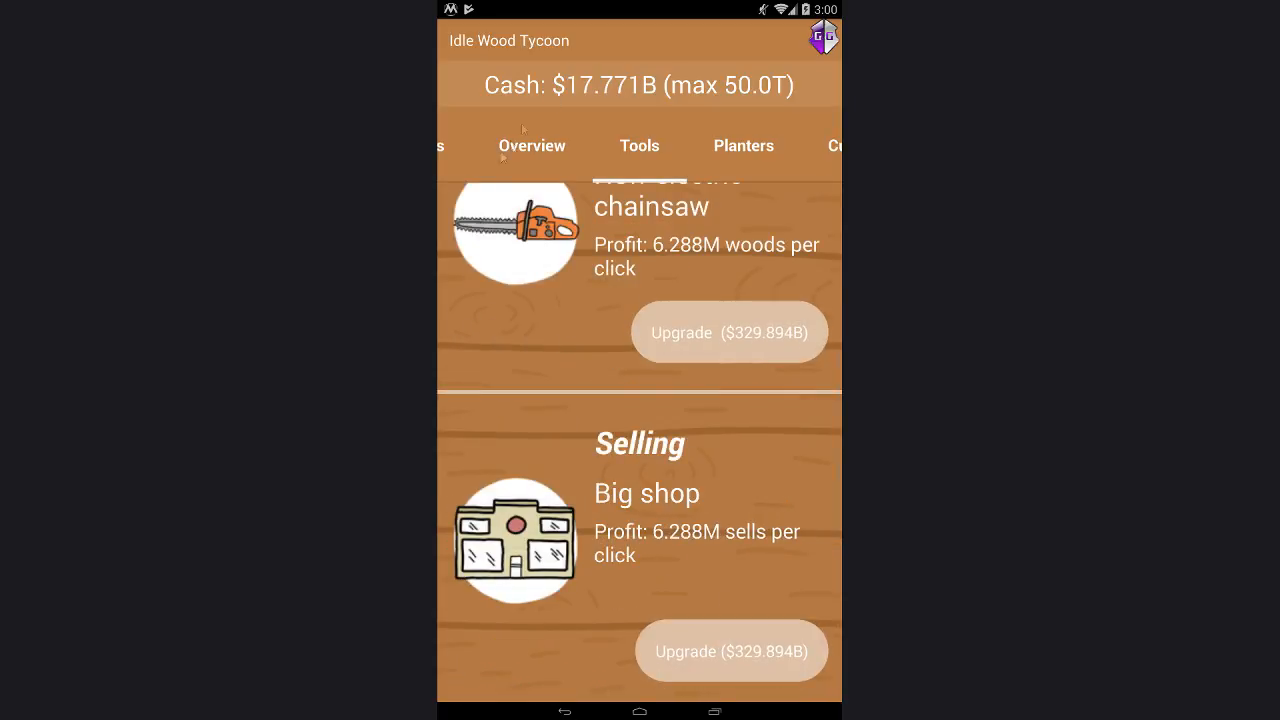
pyautogui.click(532, 144)
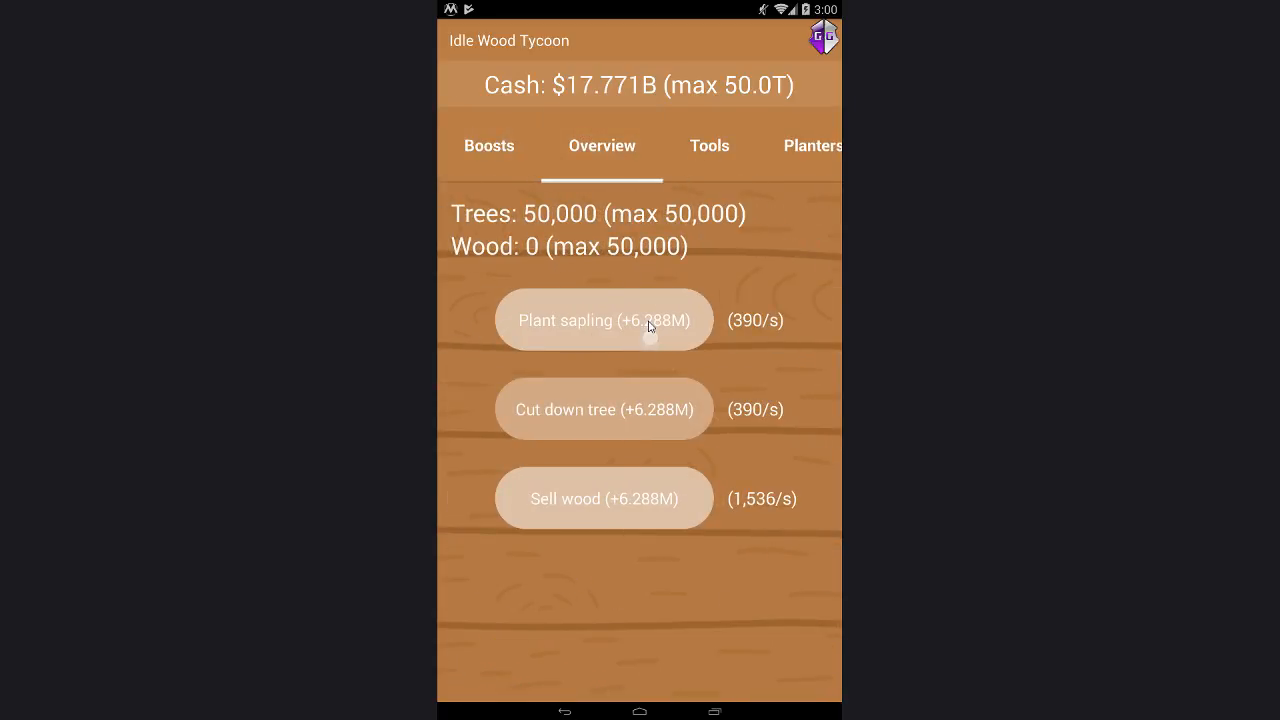
# Step: Plant a sapling, then upgrade the Trees and Wood storage so wood capacity reaches 20.0B
pyautogui.click(604, 320)
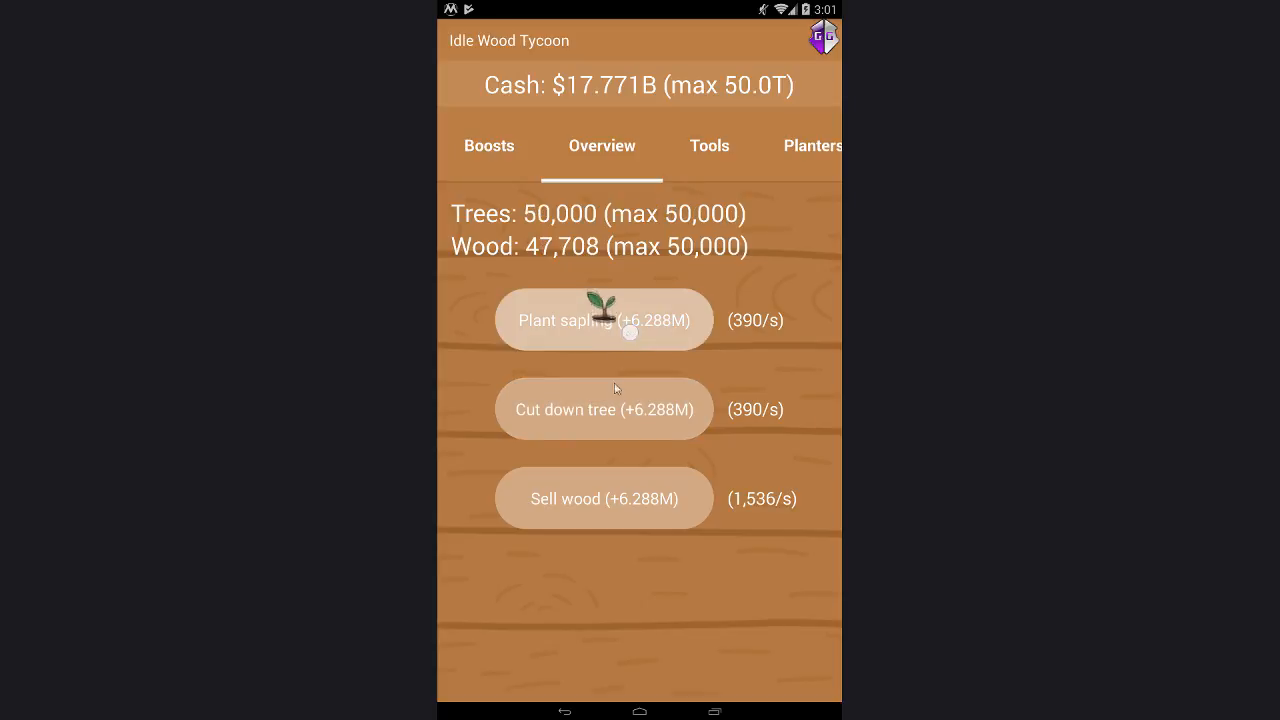
pyautogui.click(604, 408)
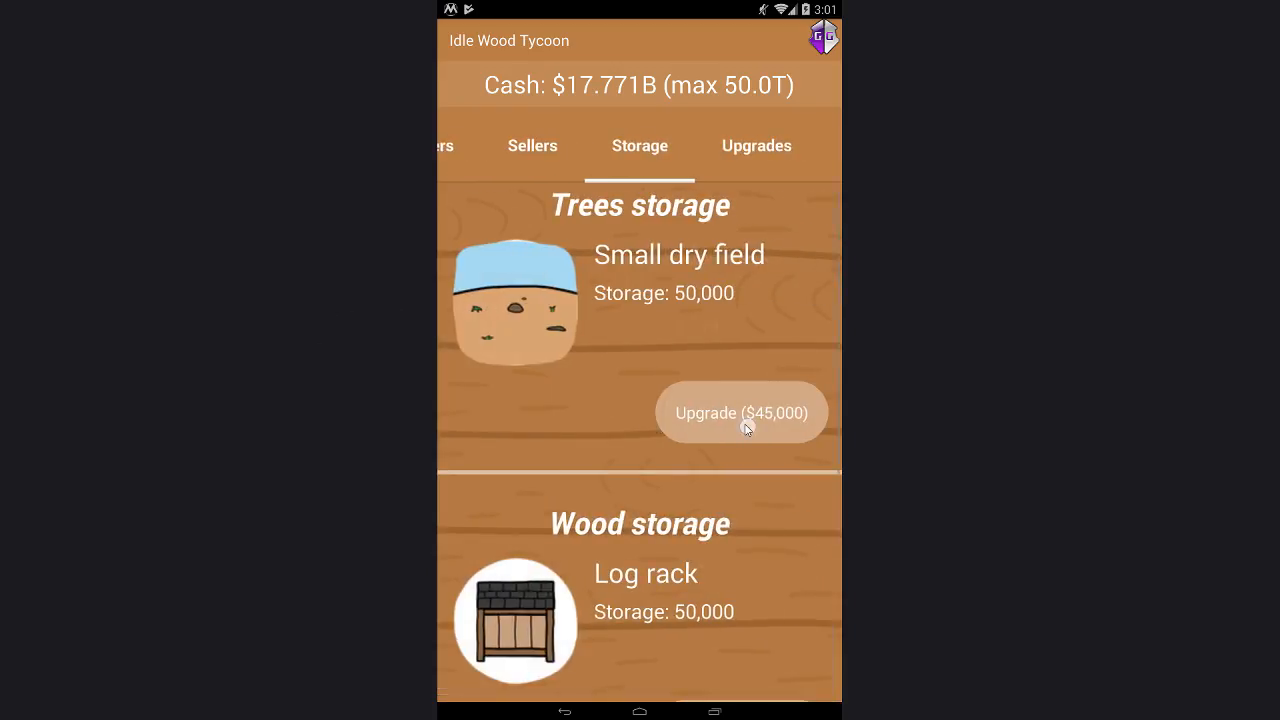
pyautogui.click(740, 412)
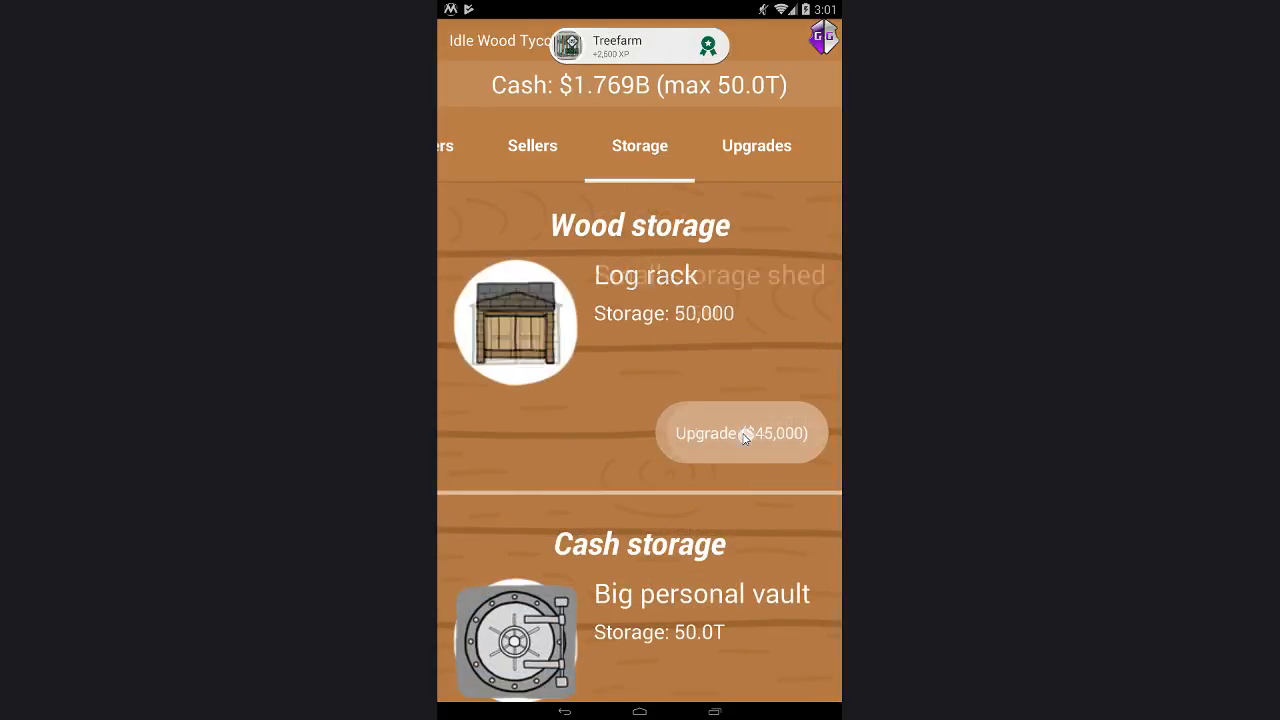
pyautogui.click(740, 432)
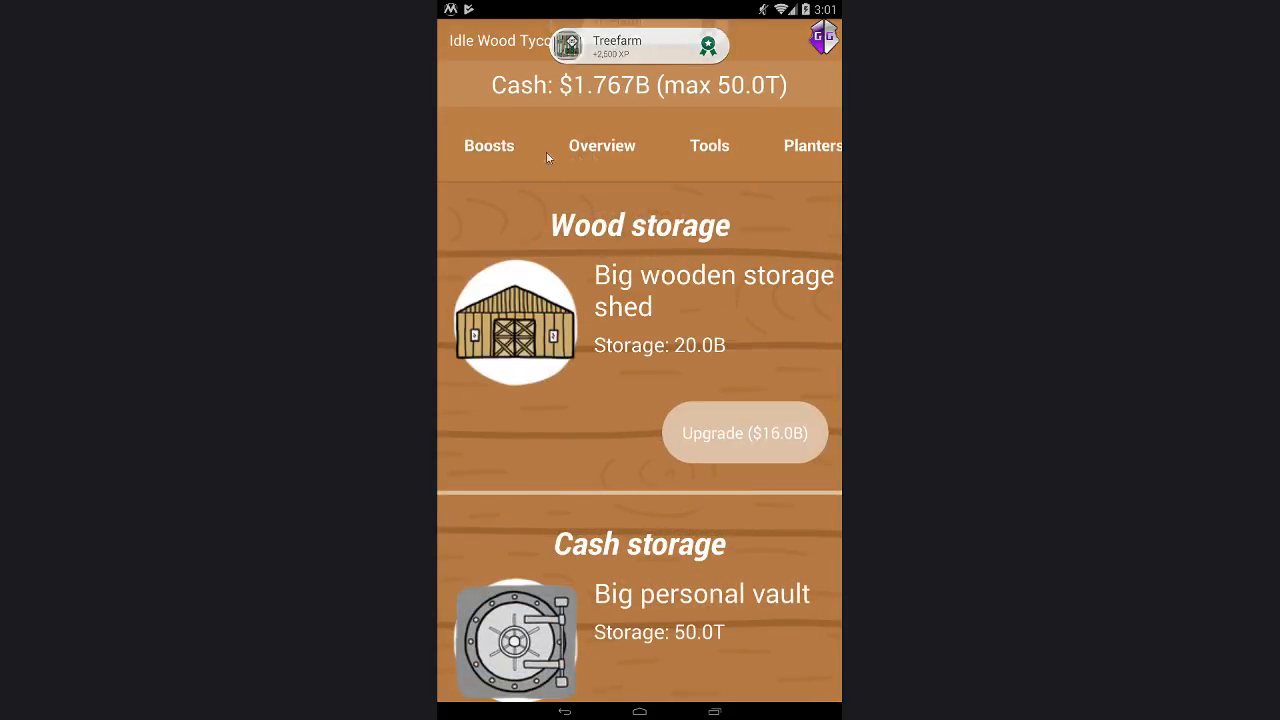
# Step: Return to the Overview and sell the wood for cash, leaving $1.817B
pyautogui.click(600, 144)
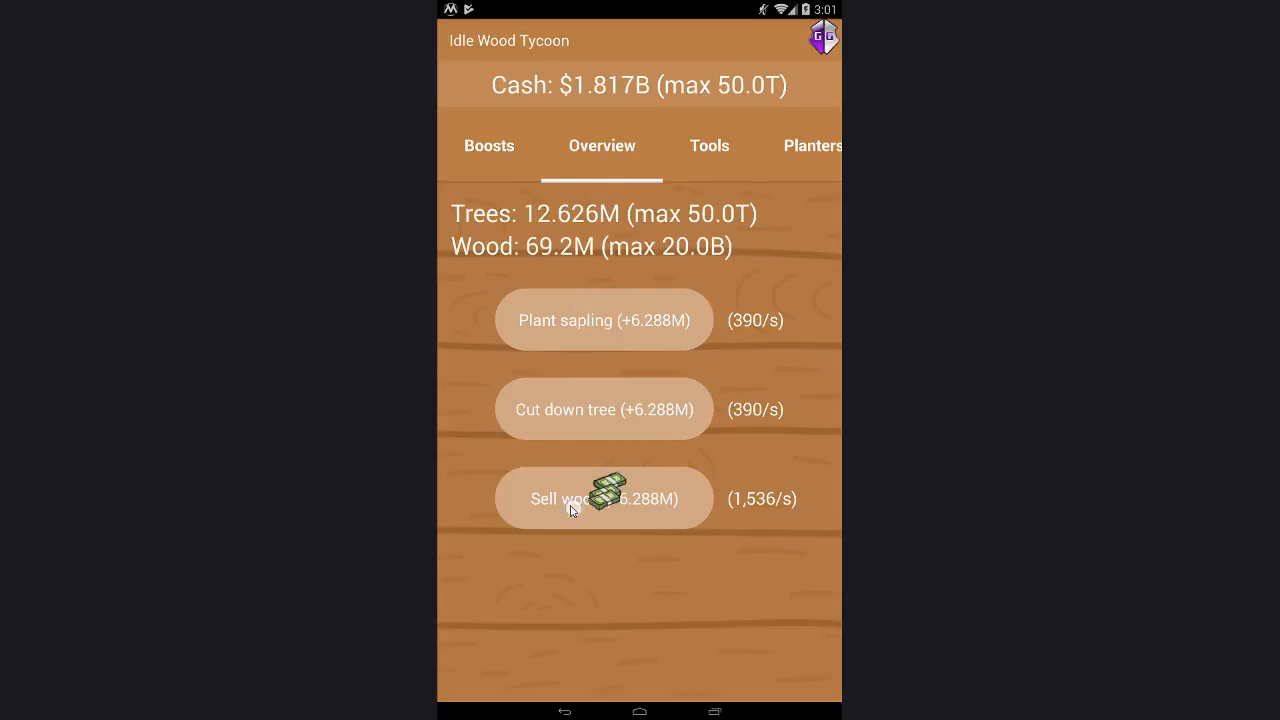
pyautogui.click(604, 498)
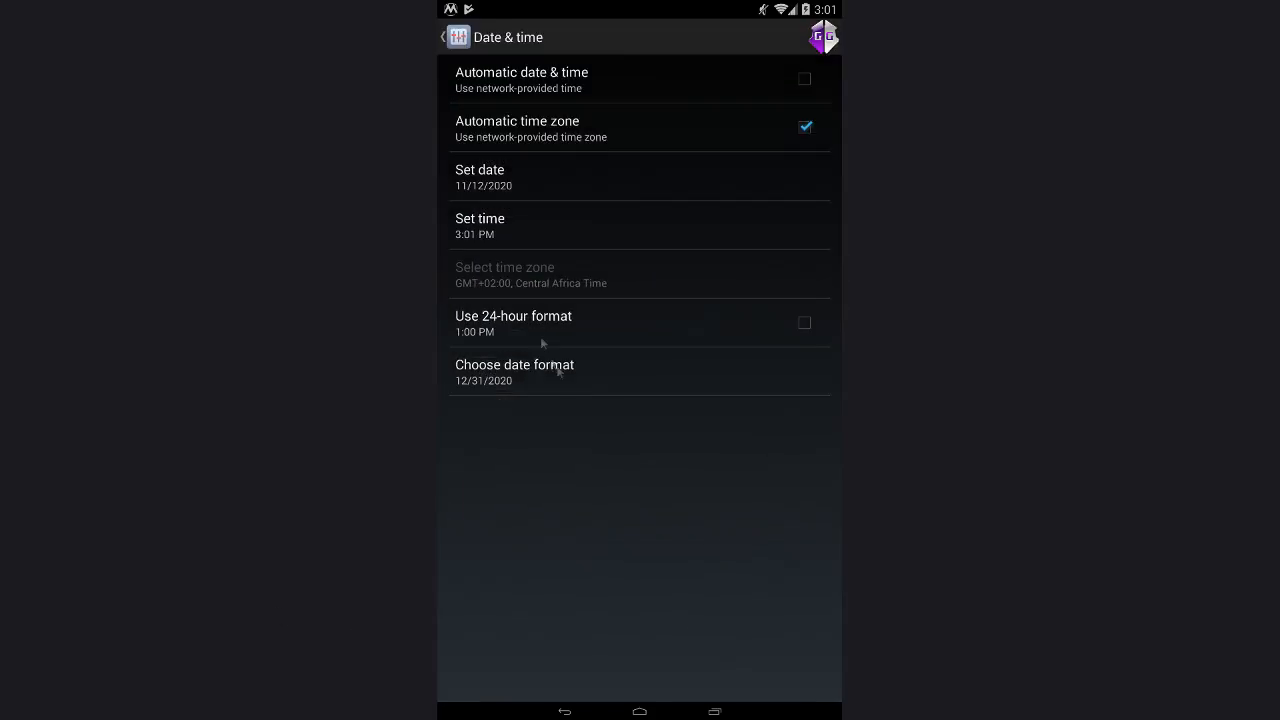
# Step: Advance the system date three years and collect the $1.406T offline earnings for 1096 days
pyautogui.click(480, 176)
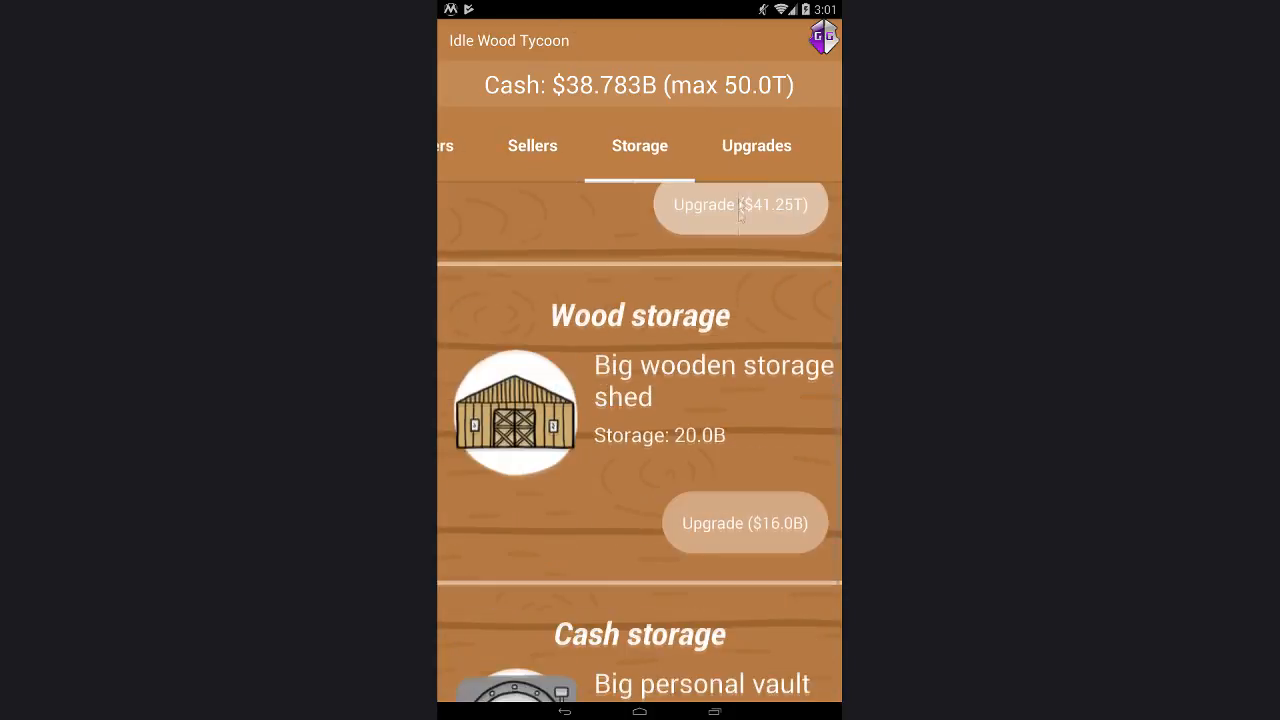
pyautogui.click(532, 144)
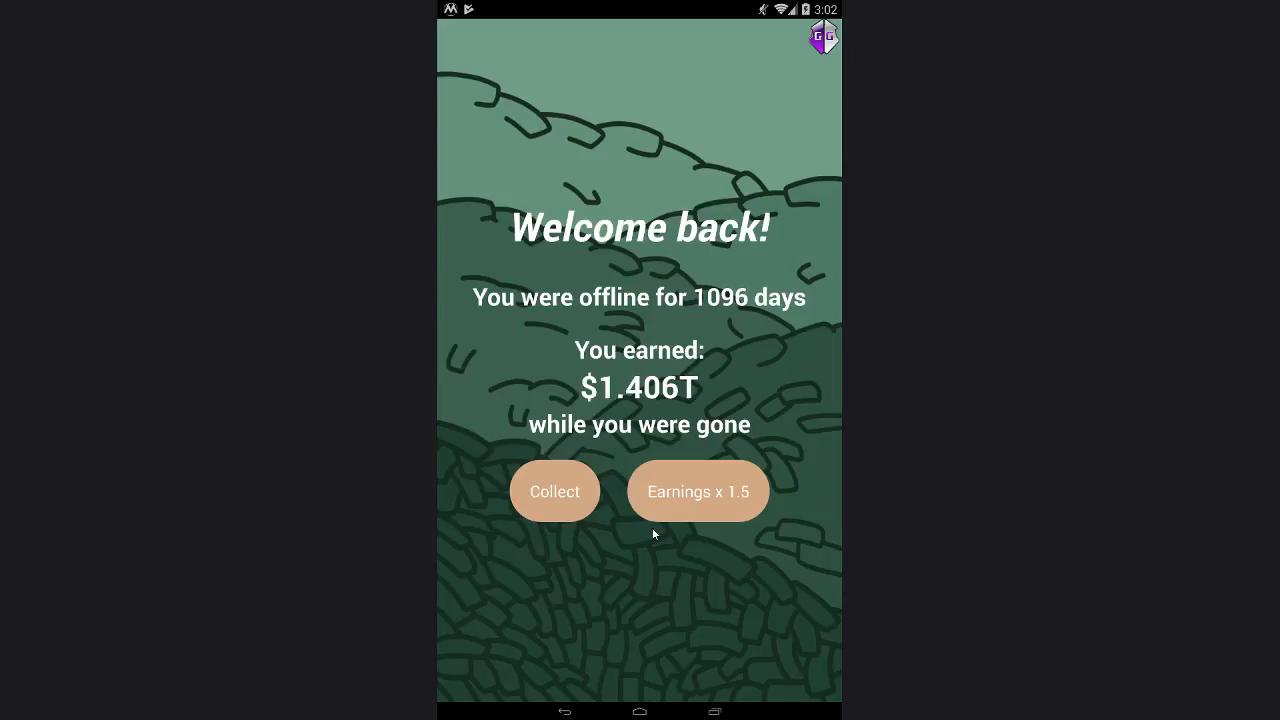
pyautogui.click(554, 492)
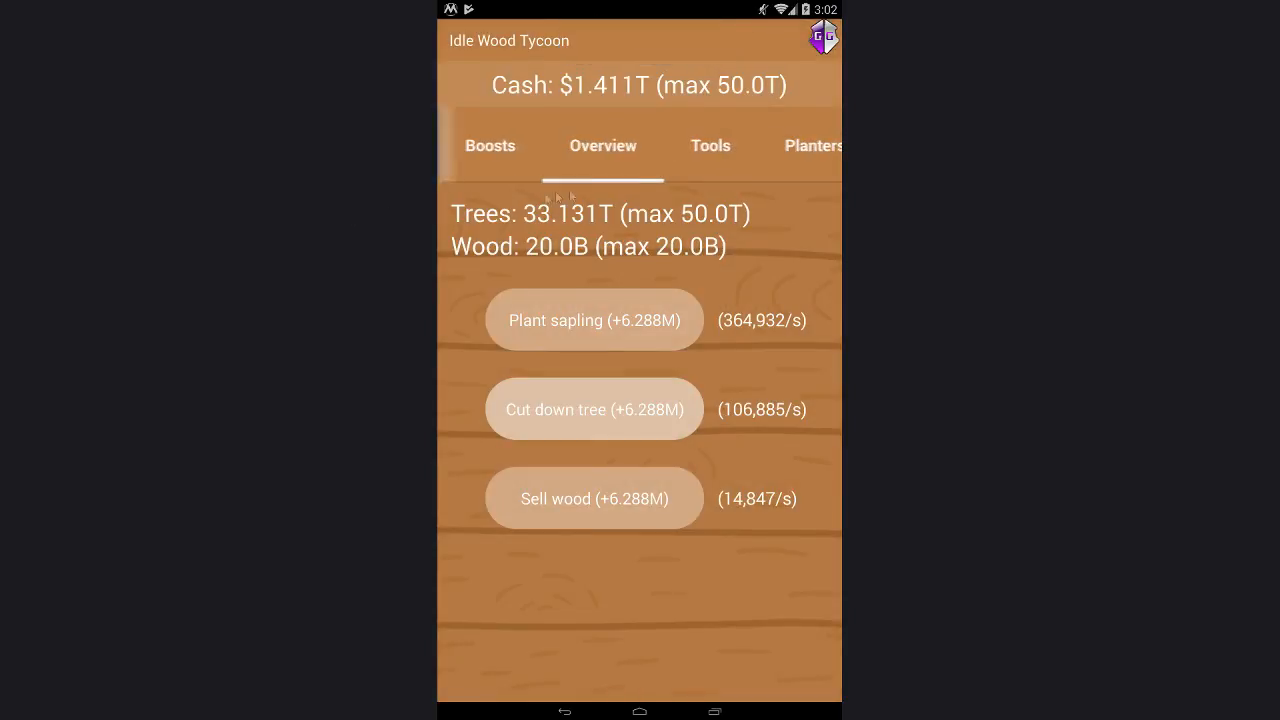
pyautogui.click(710, 144)
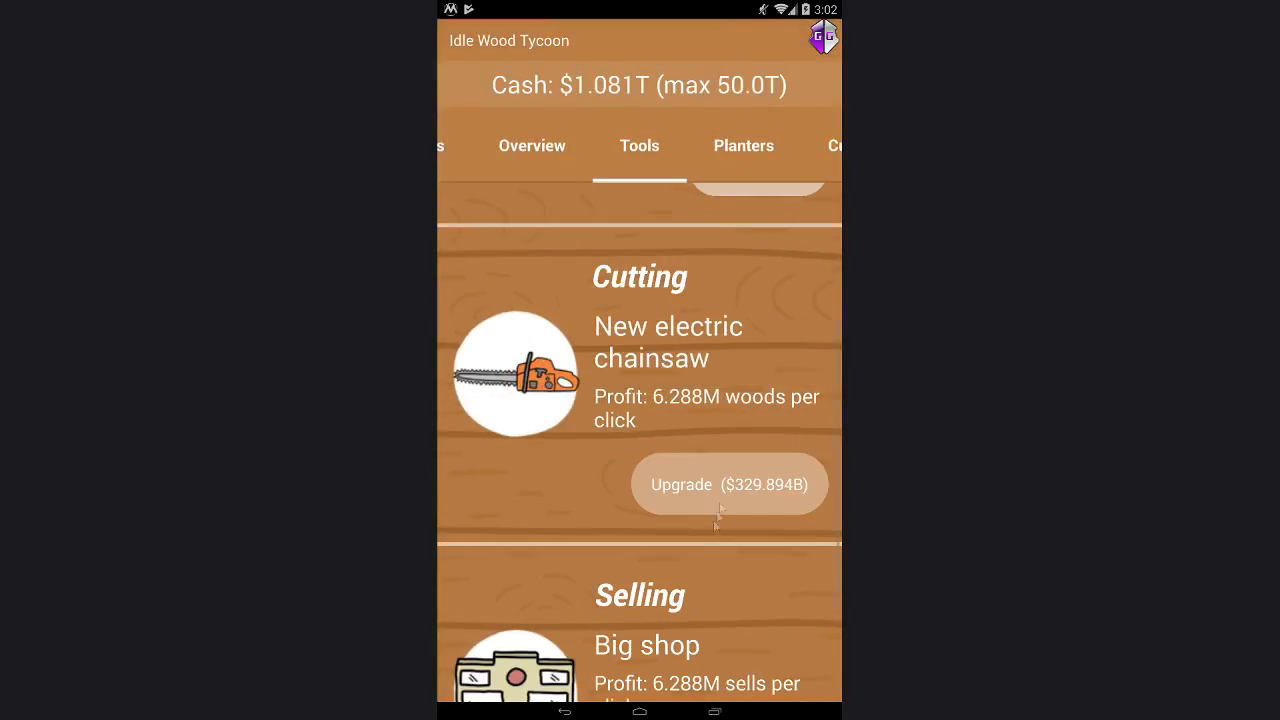
# Step: Hire more Amateur planters, bringing them to 12 and cash down to $31.675B
pyautogui.click(744, 144)
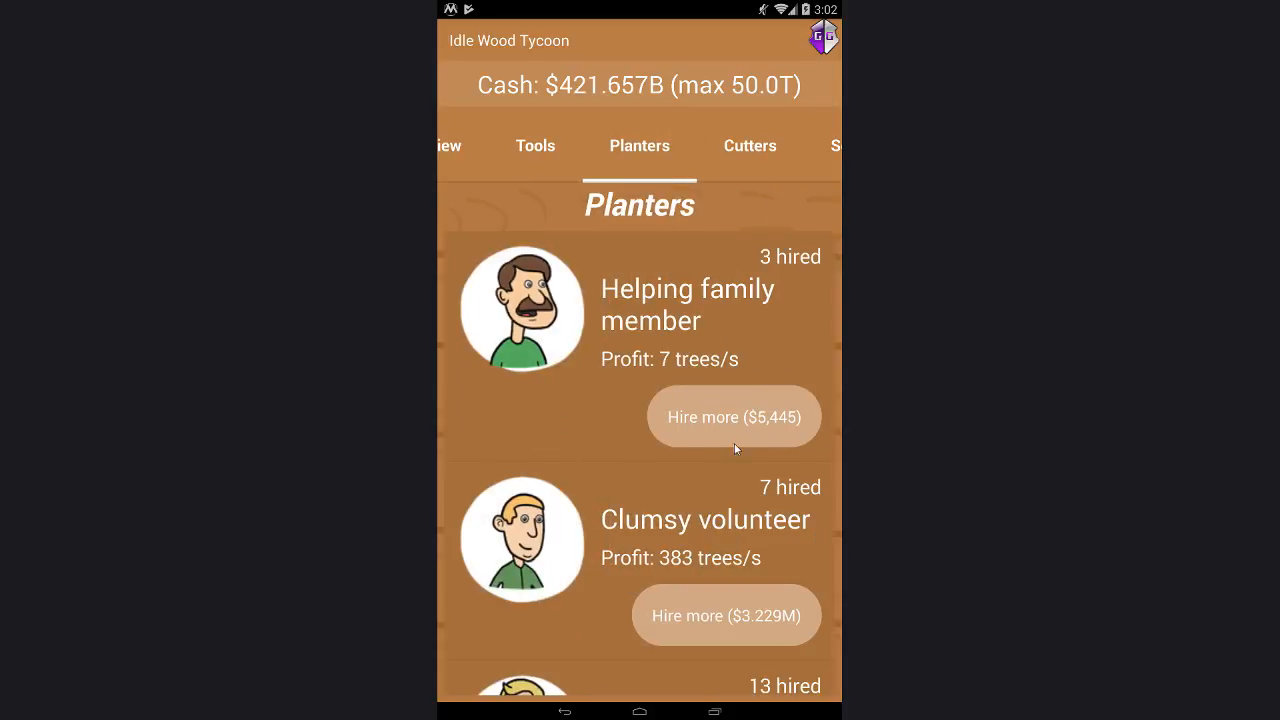
pyautogui.scroll(-3)
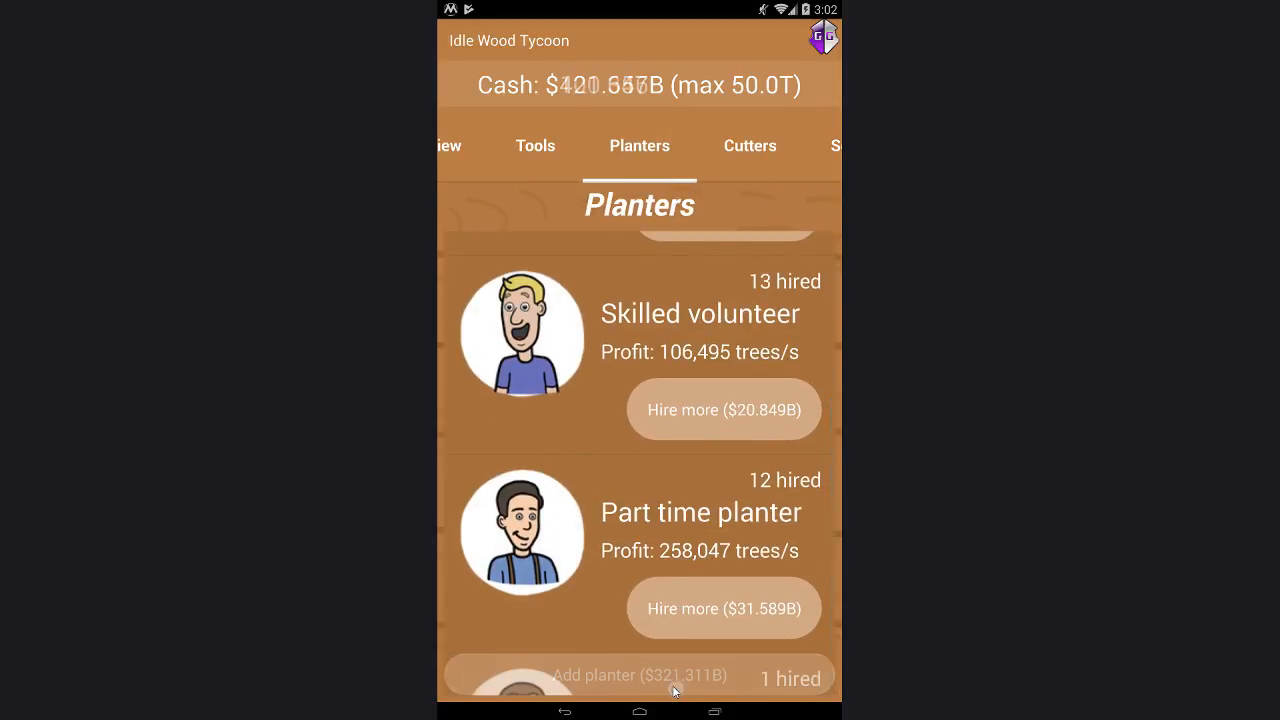
pyautogui.scroll(-3)
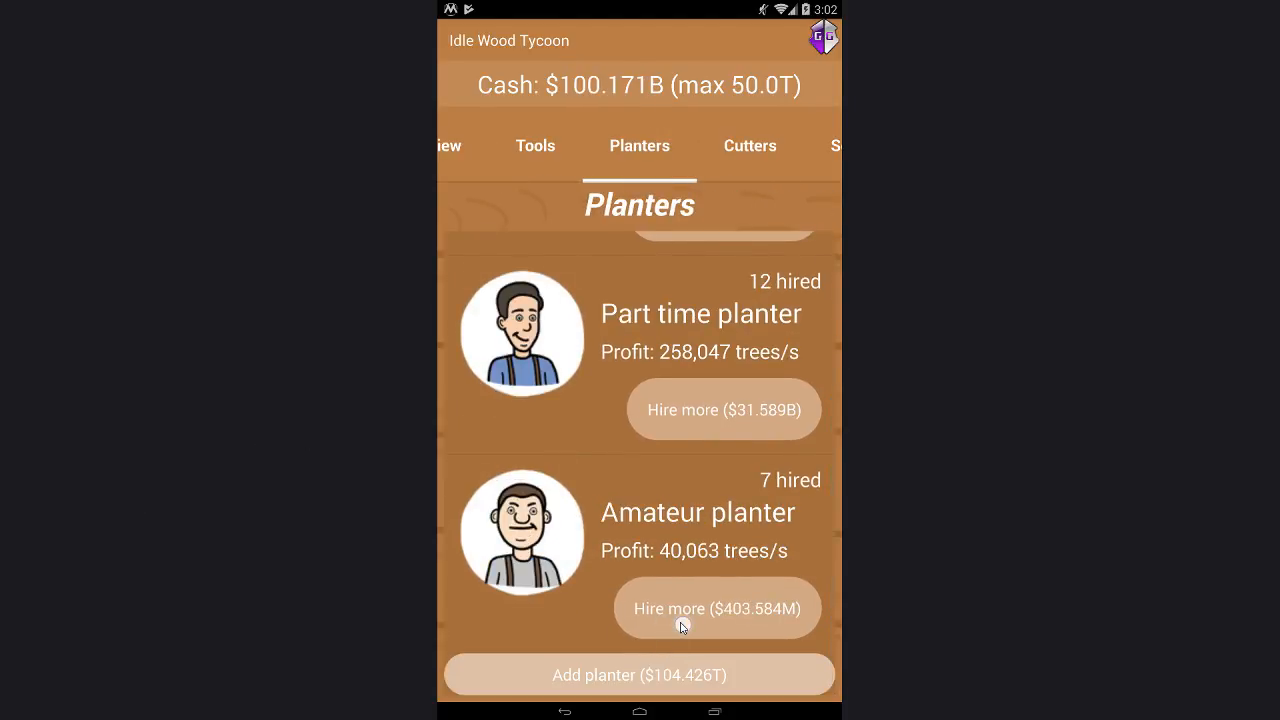
pyautogui.click(716, 608)
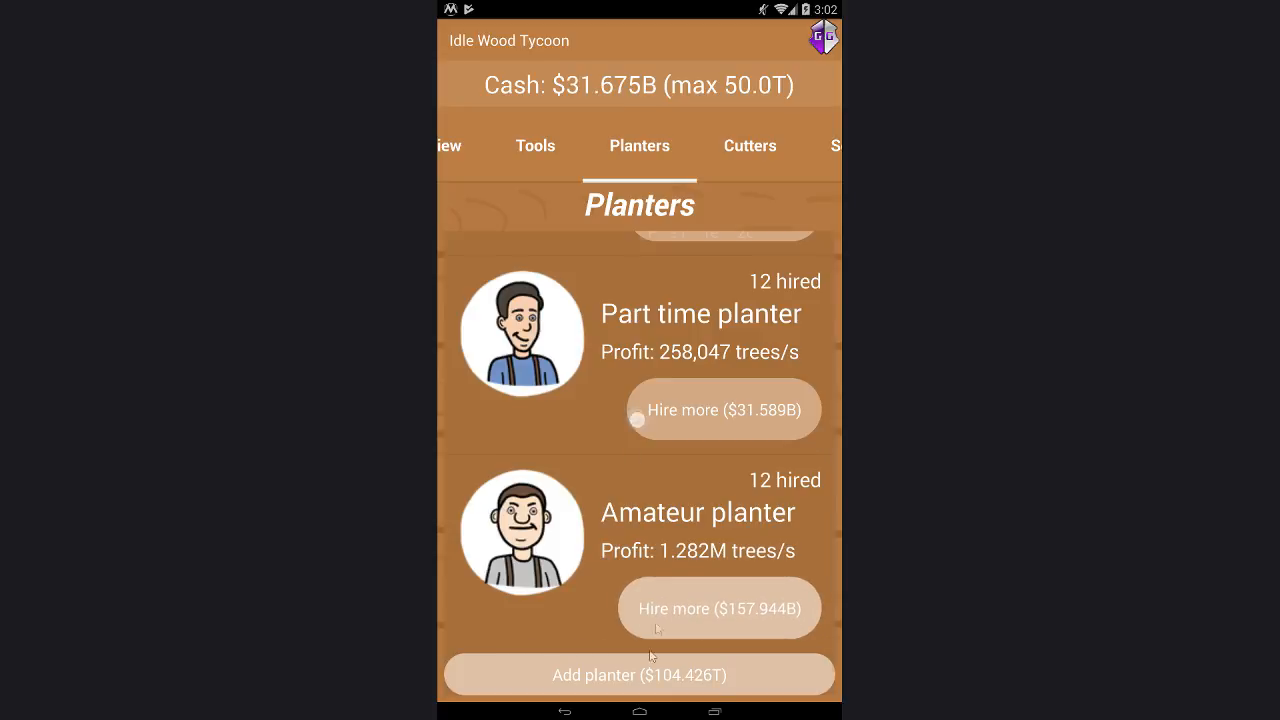